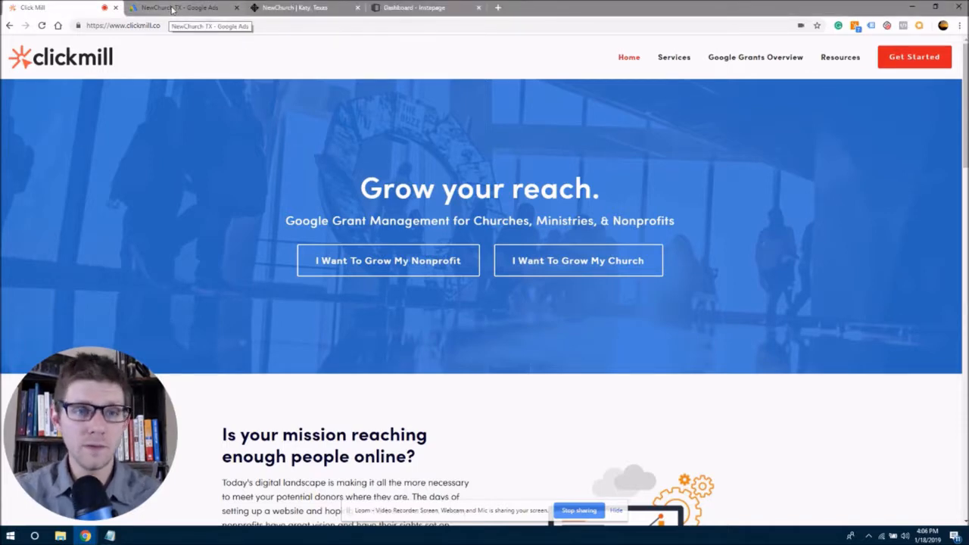
- Switch to the NewChurch TX Google Ads browser tab showing the Church Near Me campaign
left_click(182, 8)
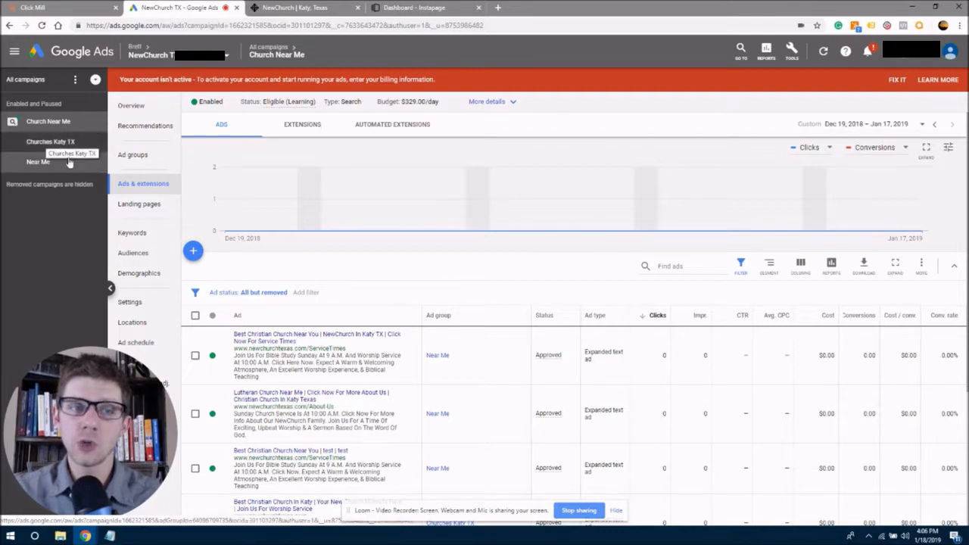
mouse_move(69, 165)
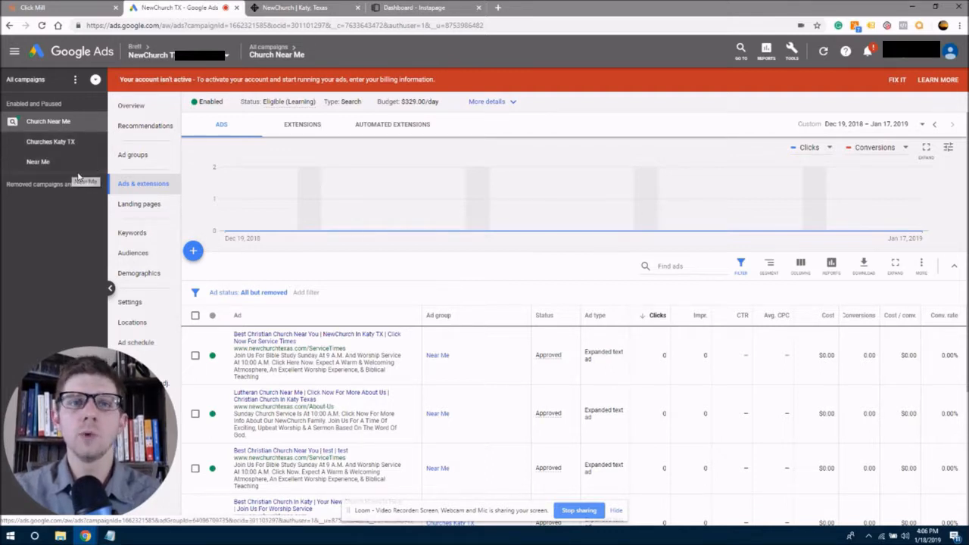
mouse_move(50, 184)
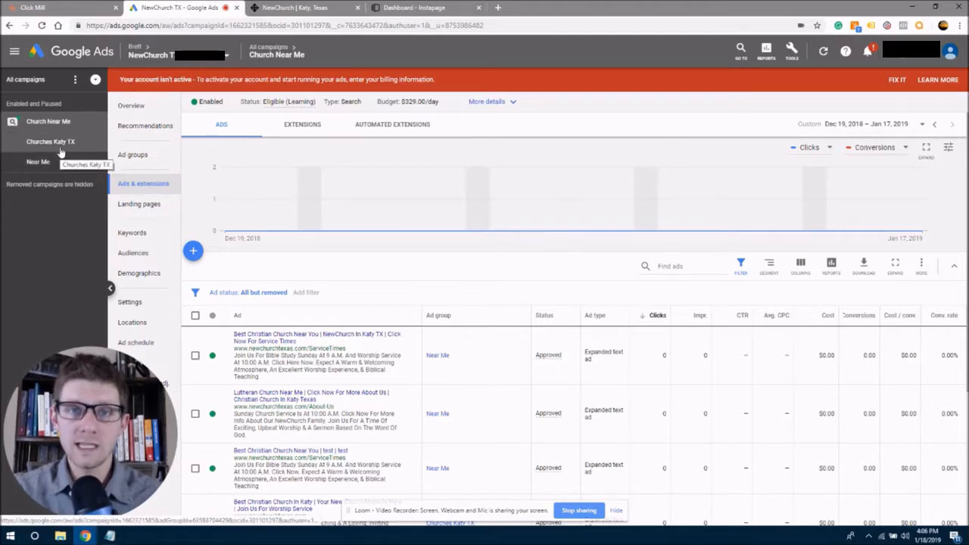
mouse_move(38, 161)
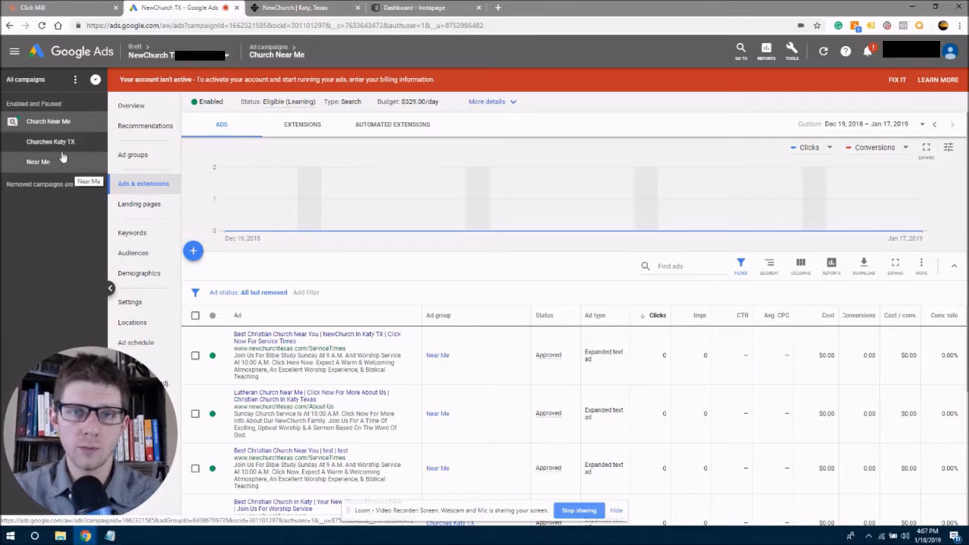
mouse_move(38, 162)
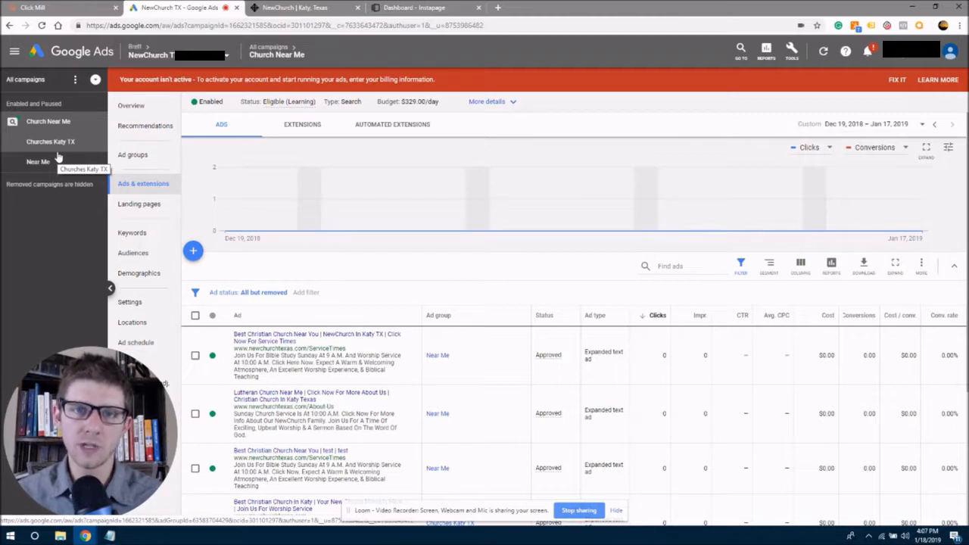
mouse_move(38, 161)
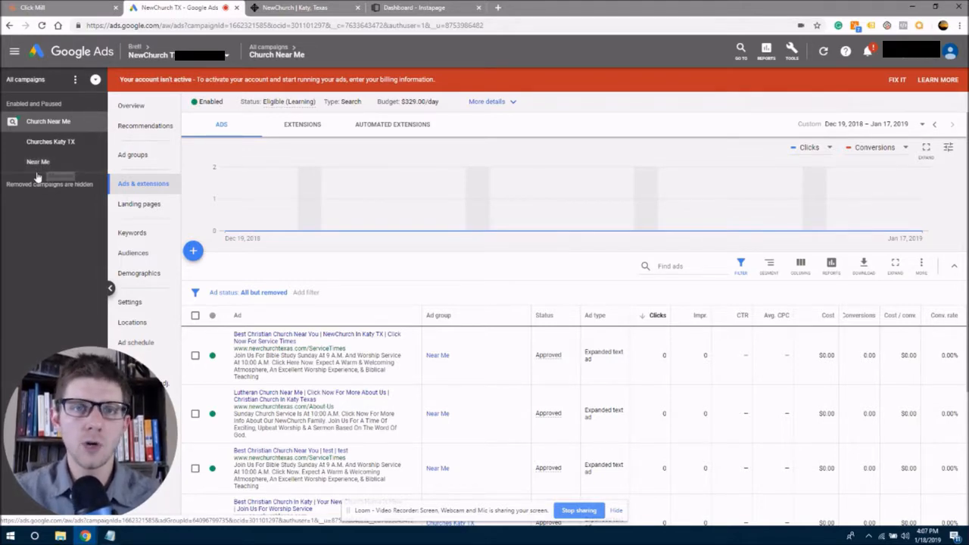
mouse_move(38, 162)
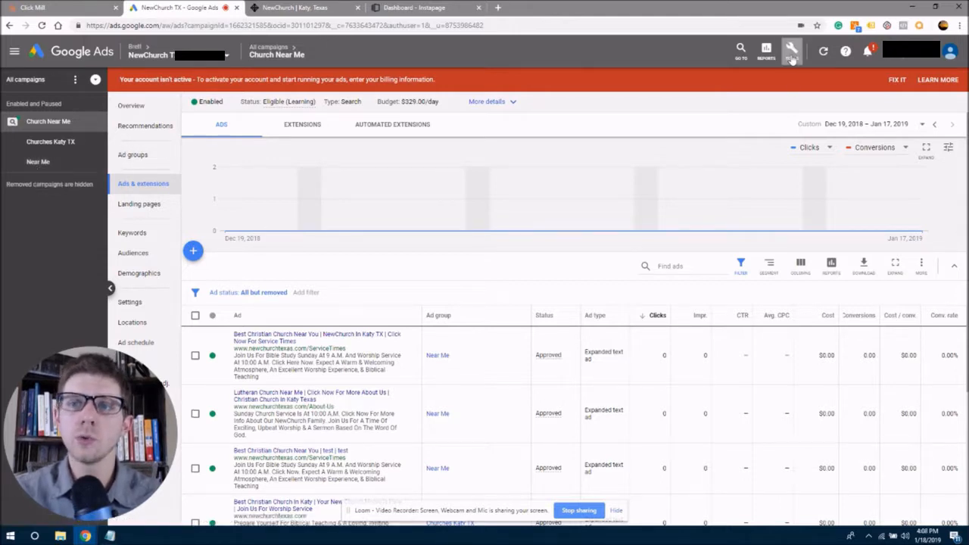
- Reach the Conversions page from Tools under Measurement
left_click(791, 51)
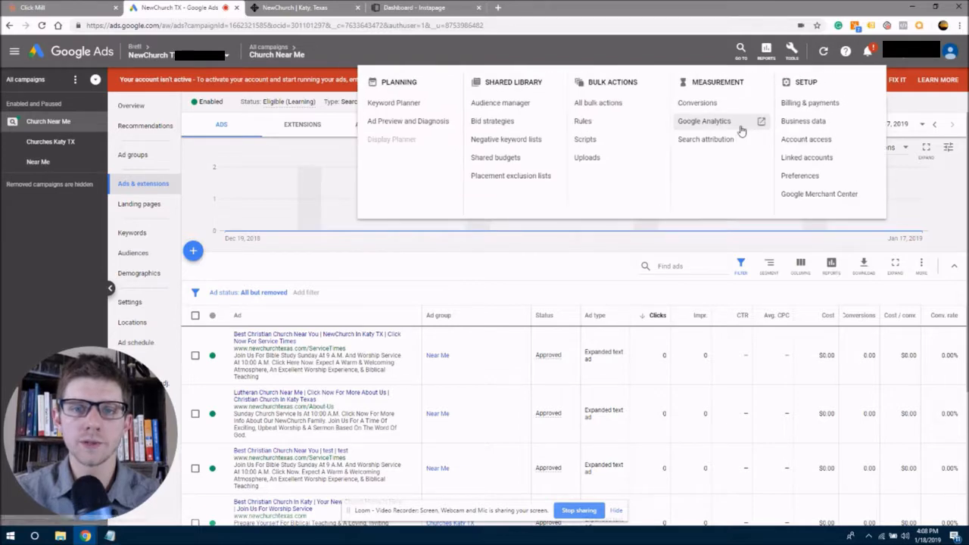
mouse_move(723, 104)
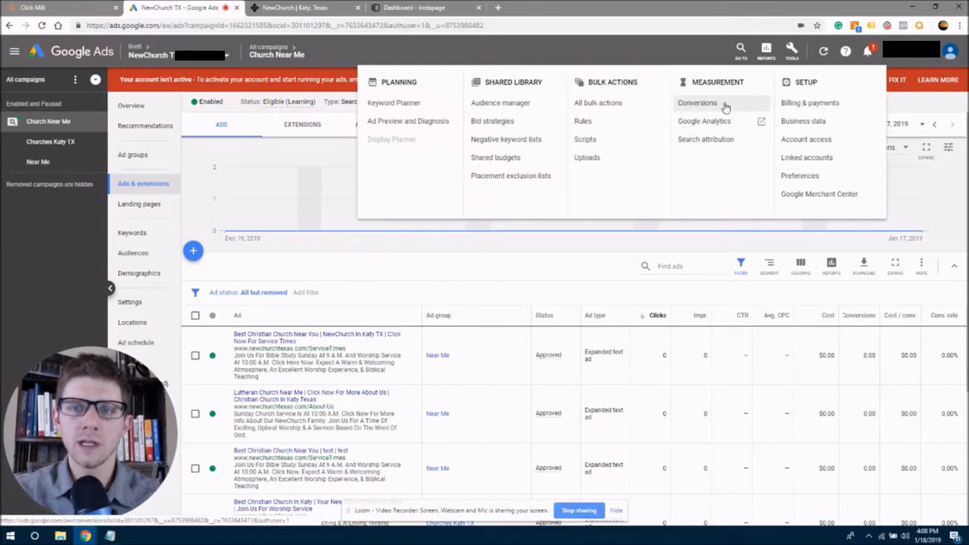
left_click(696, 103)
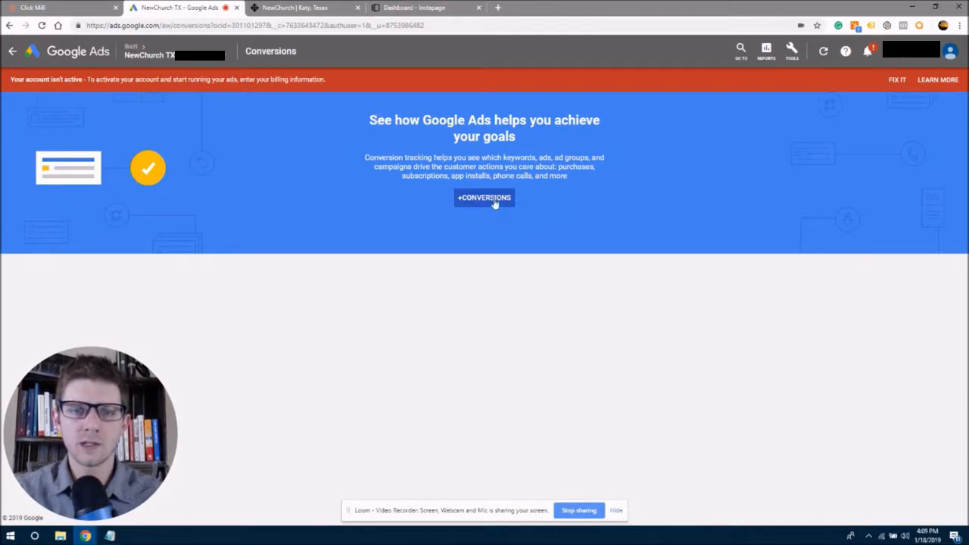
mouse_move(465, 207)
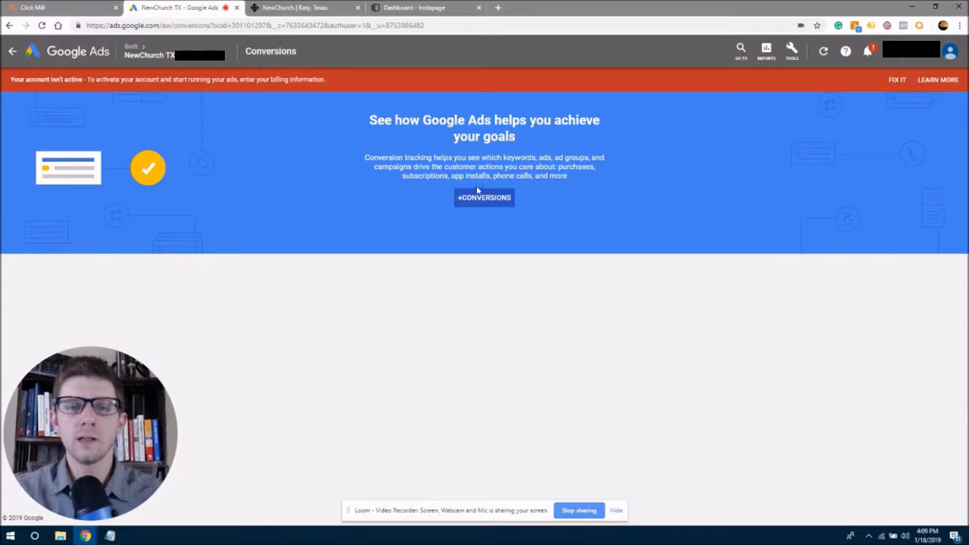
mouse_move(485, 206)
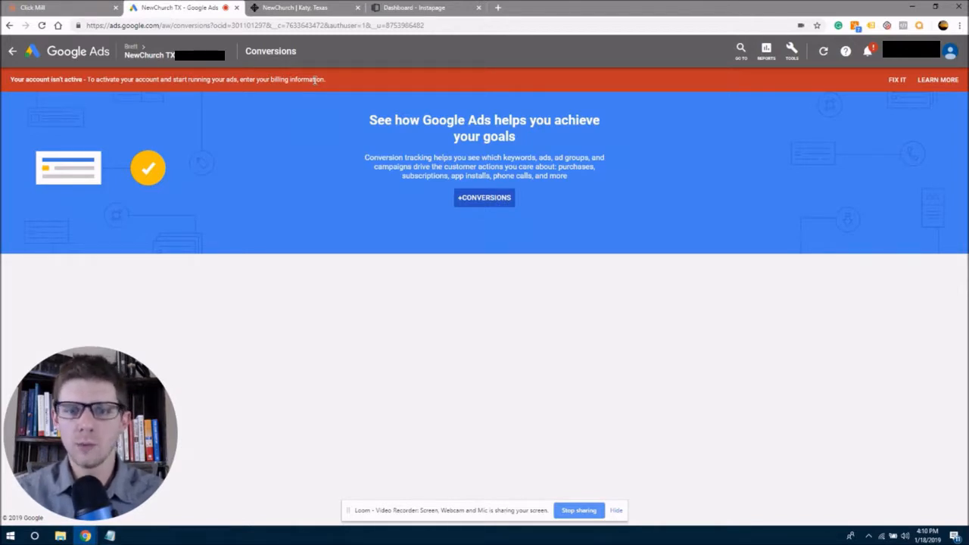
mouse_move(319, 102)
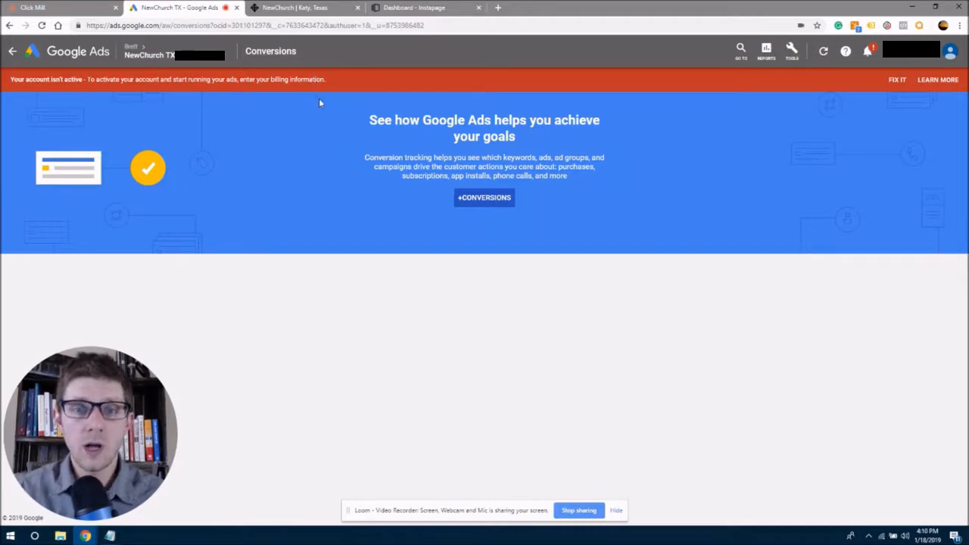
mouse_move(344, 195)
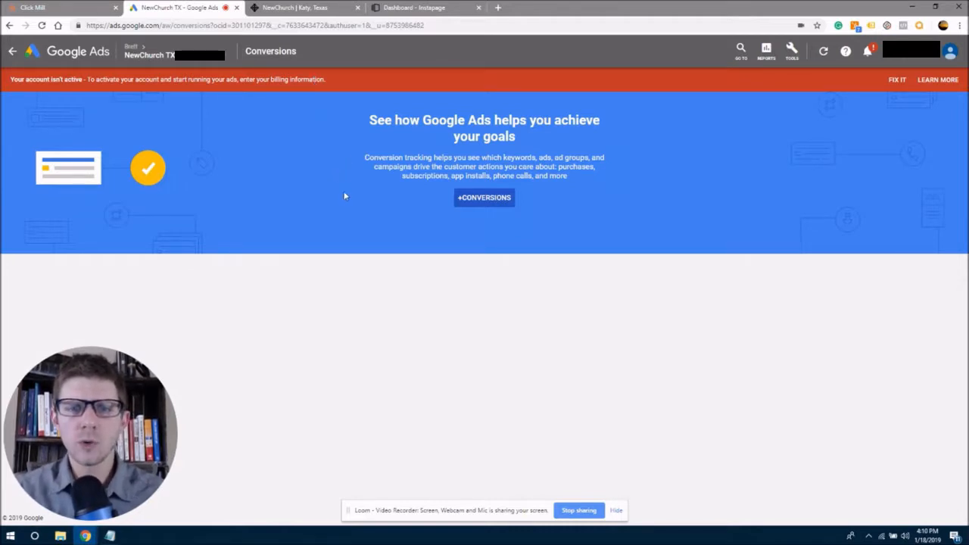
- Begin a new conversion action and choose to track an action on the website
left_click(483, 198)
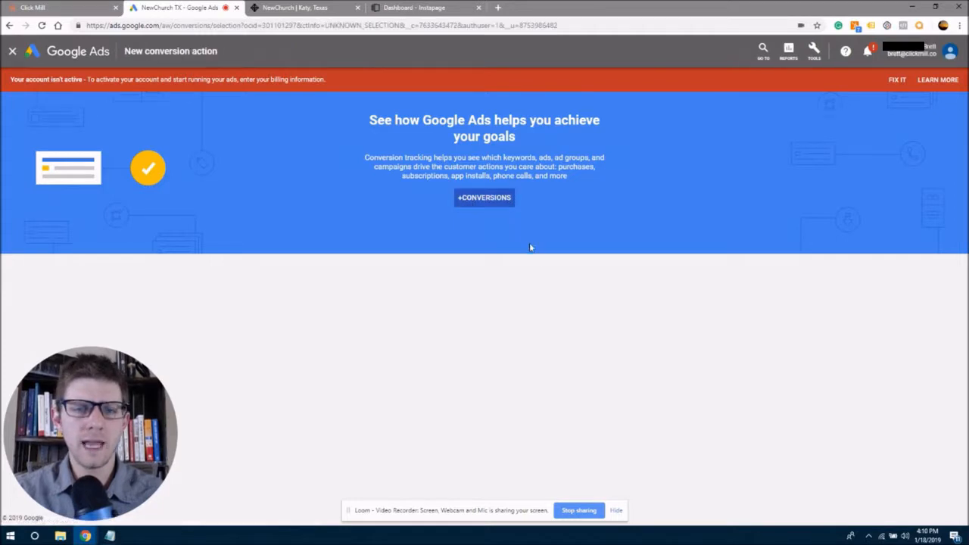
left_click(483, 198)
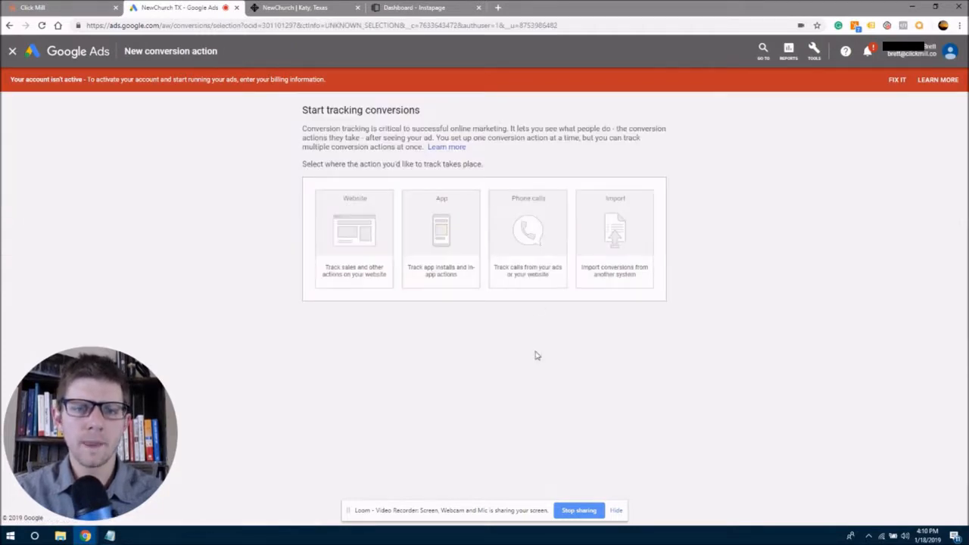
mouse_move(276, 167)
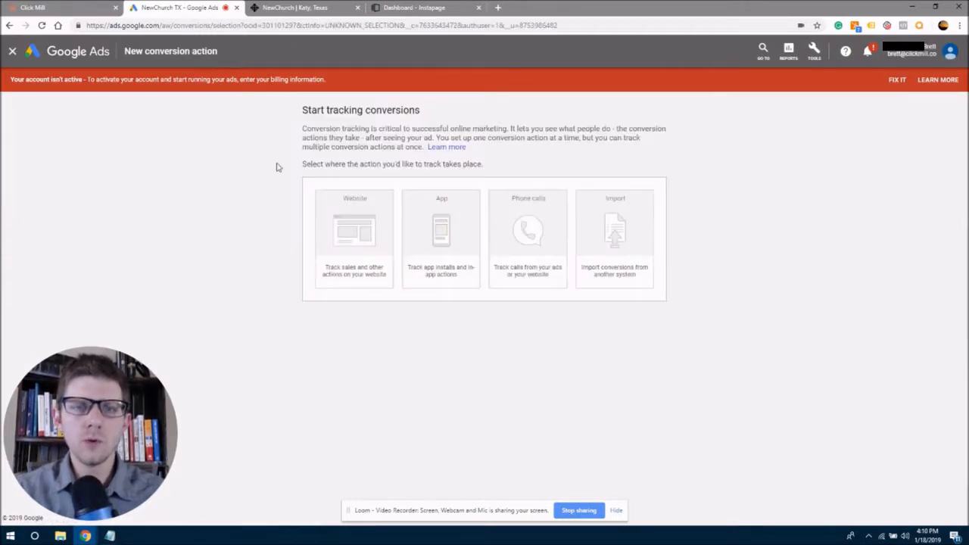
mouse_move(241, 247)
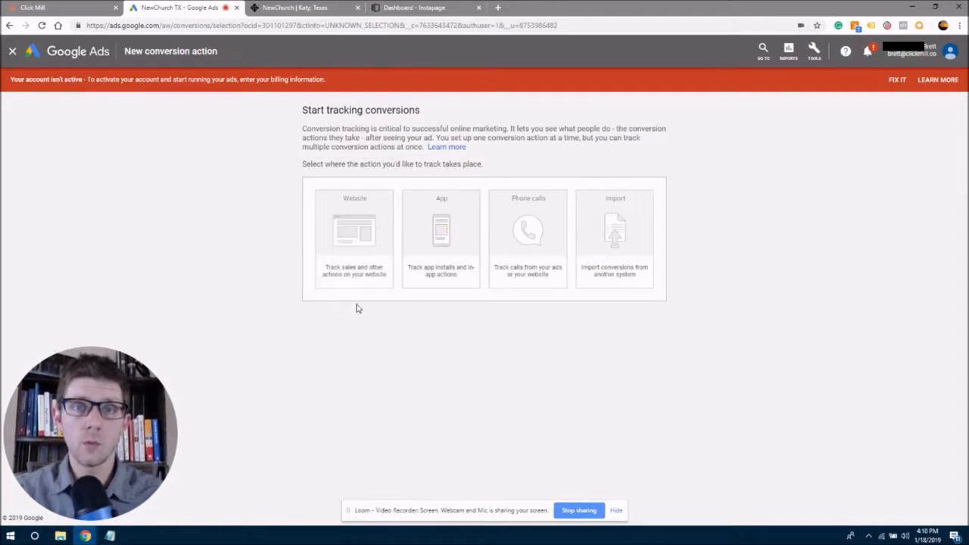
mouse_move(266, 250)
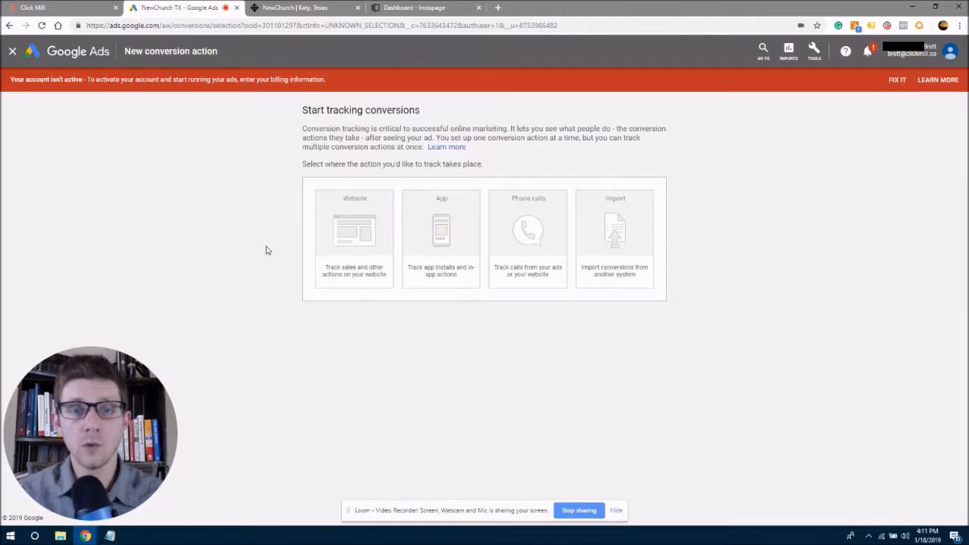
left_click(353, 235)
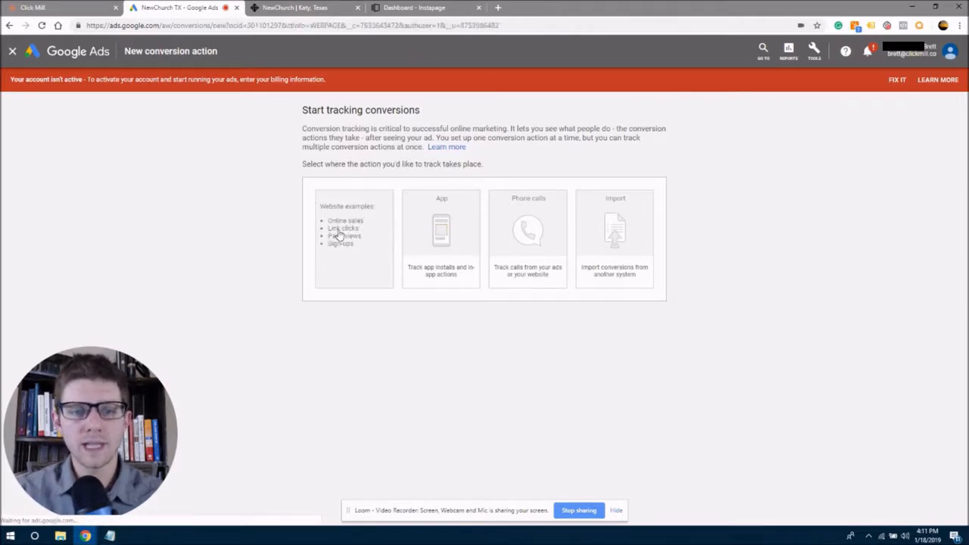
- Categorise the website conversion as a Sign-up and move down to the Conversion name field
left_click(353, 239)
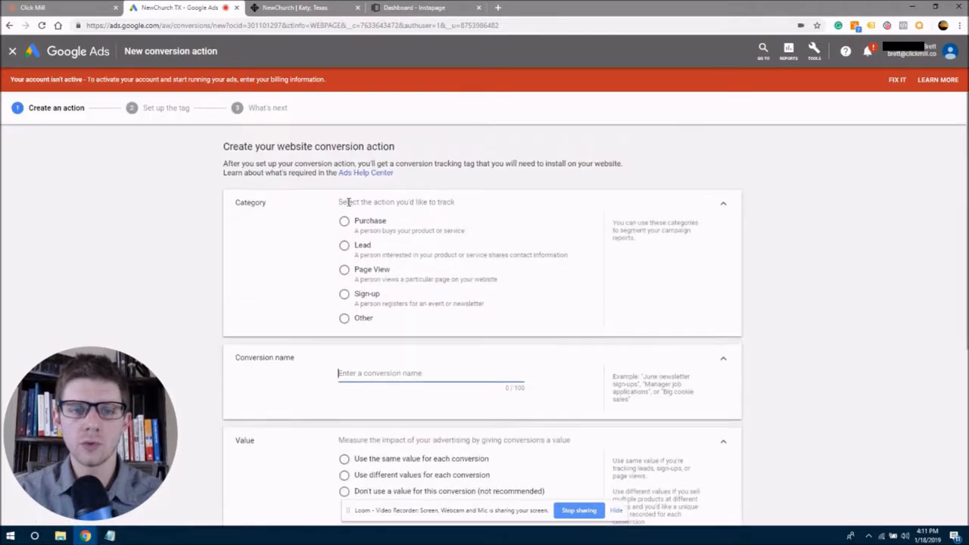
mouse_move(915, 195)
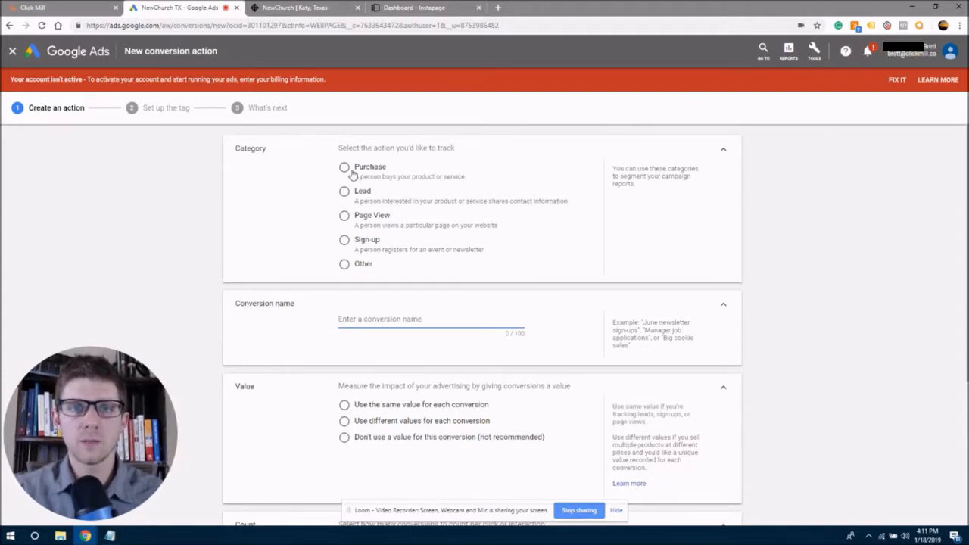
mouse_move(393, 220)
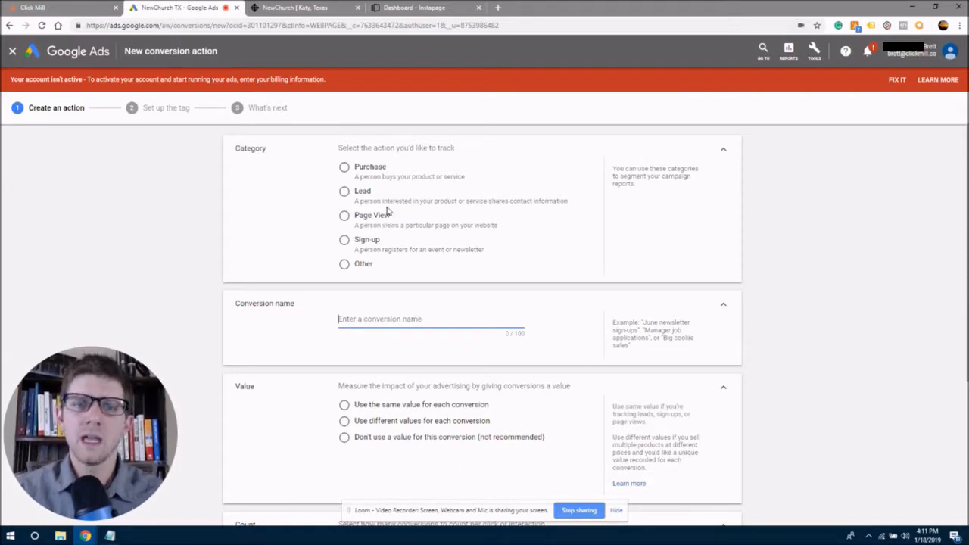
mouse_move(391, 260)
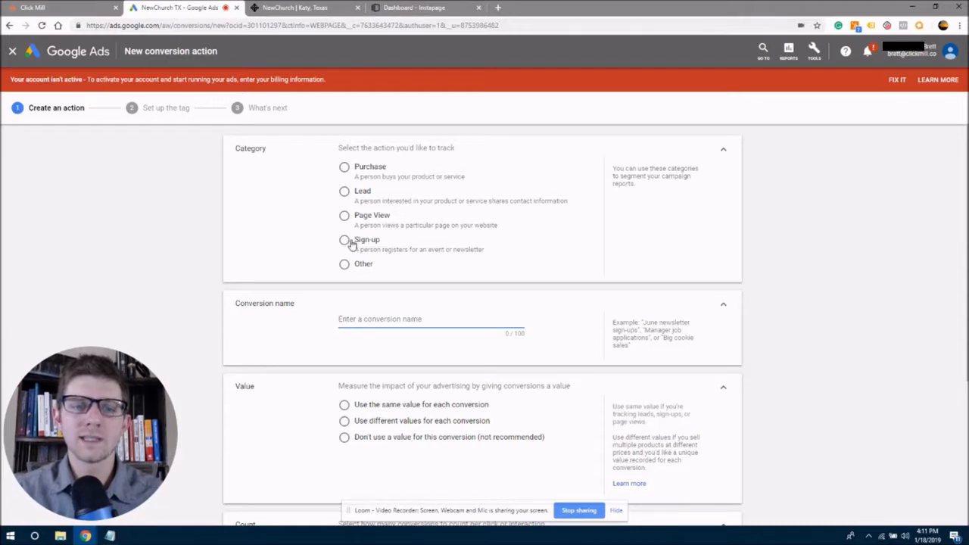
mouse_move(362, 194)
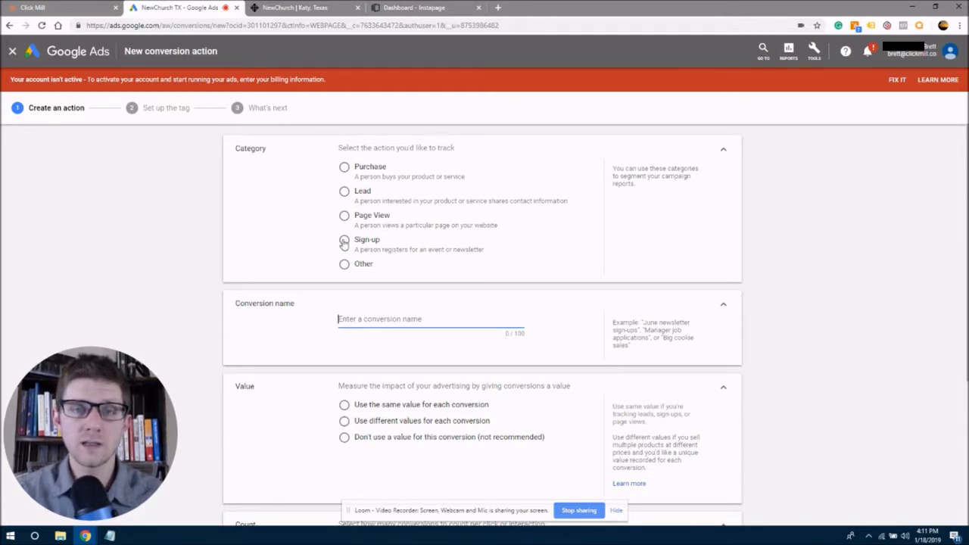
left_click(345, 239)
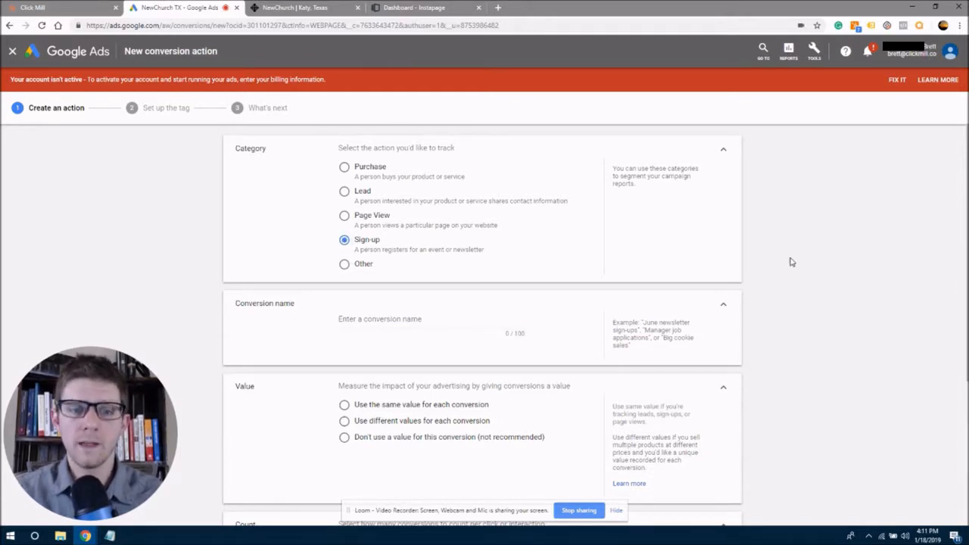
scroll("down", 3)
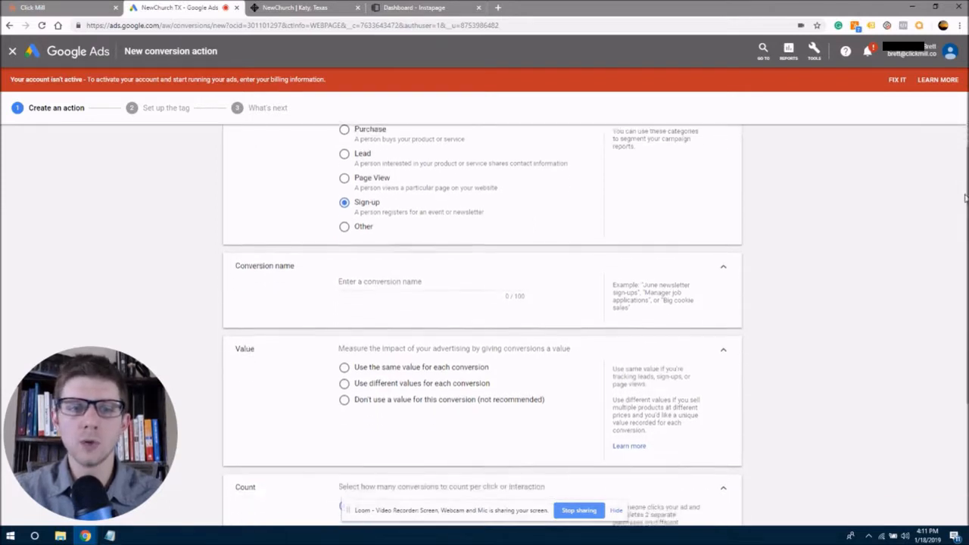
scroll("down", 3)
type("Radius UP Conversion")
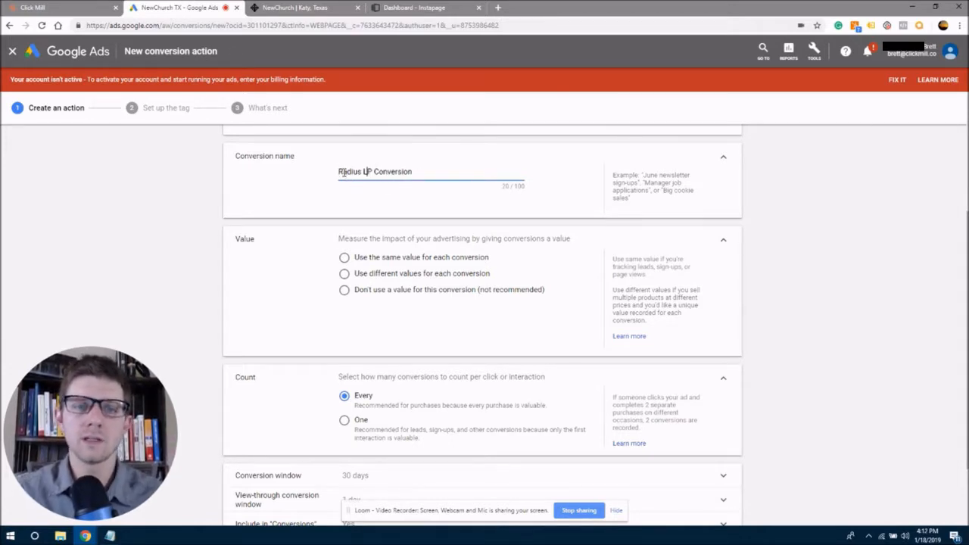
- Select a word of the conversion name to make it read Radius LP Conversion
double_click(349, 171)
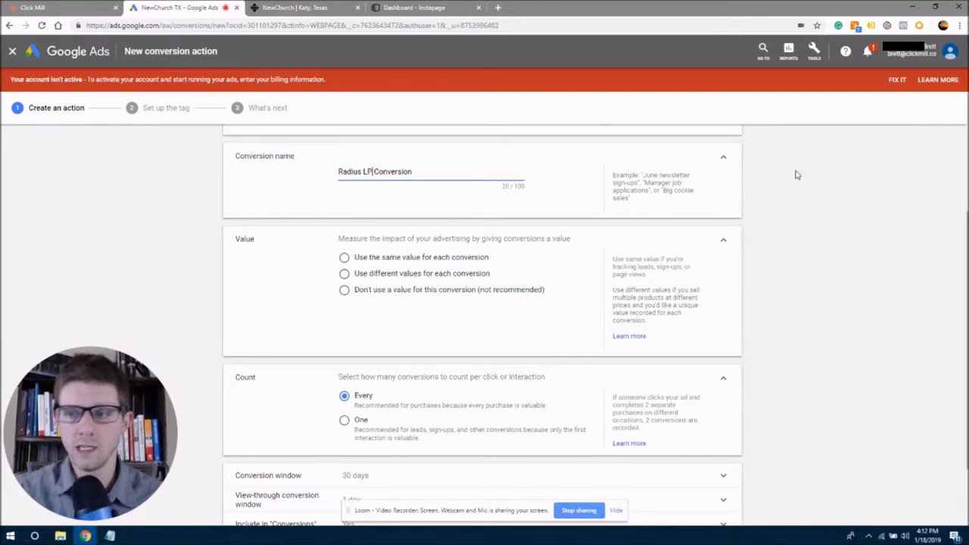
- Use the same value of USD 1 for each conversion and count One per click
scroll("down", 3)
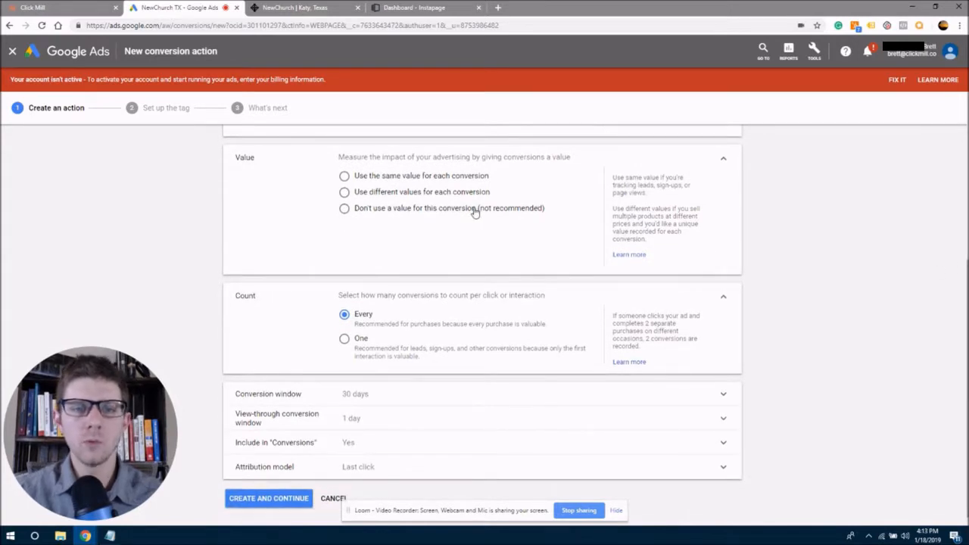
left_click(344, 175)
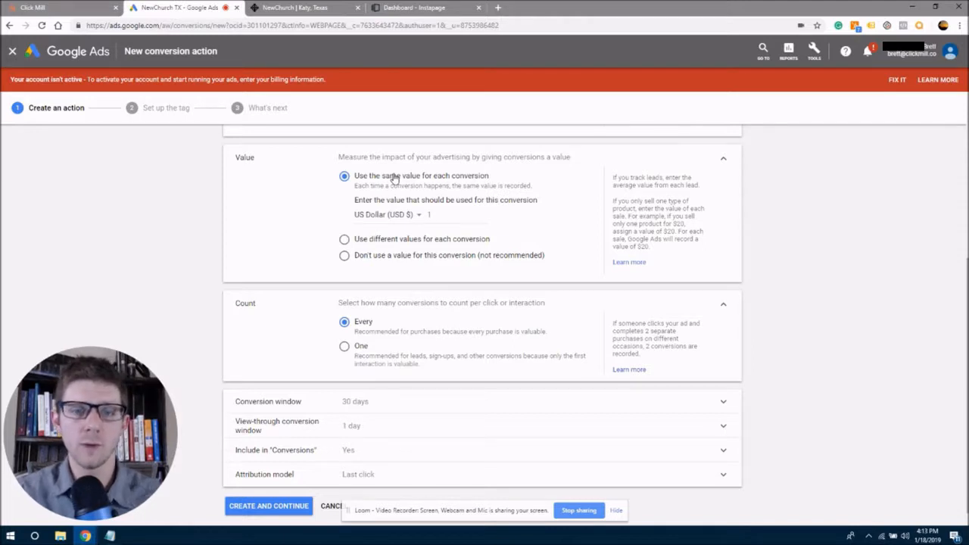
mouse_move(369, 247)
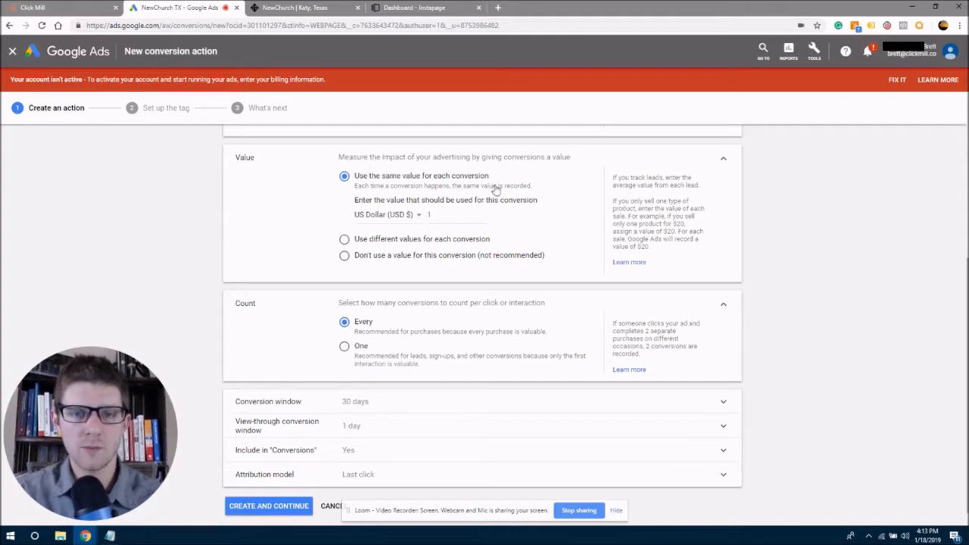
mouse_move(742, 260)
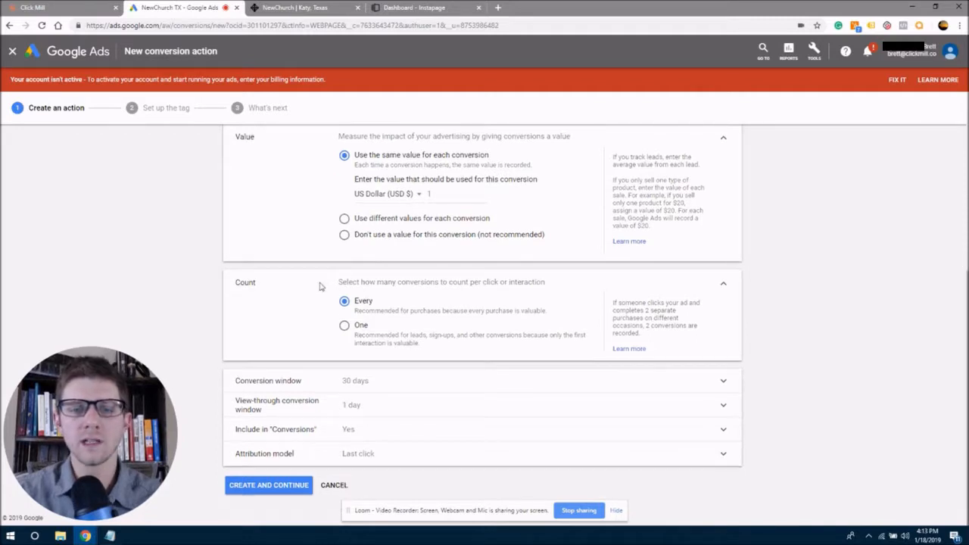
double_click(426, 281)
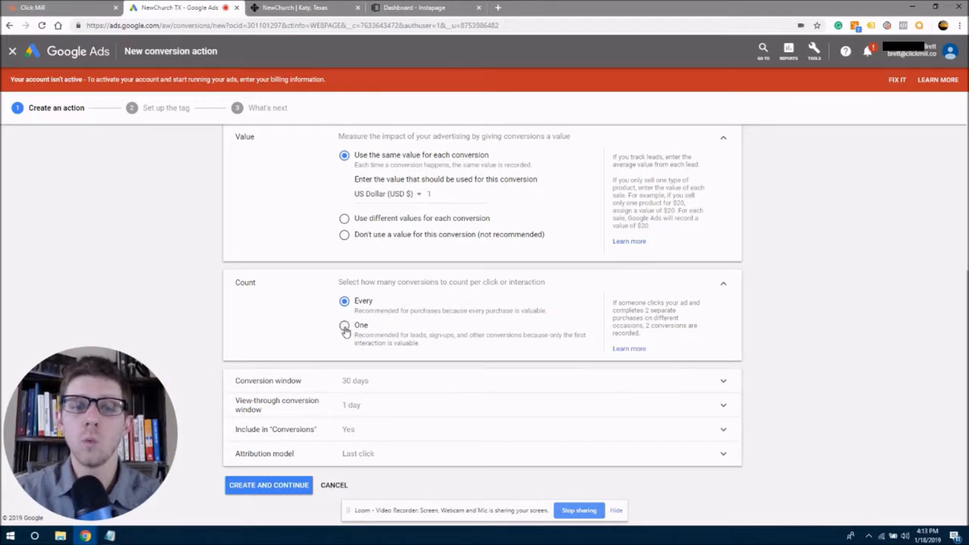
left_click(344, 324)
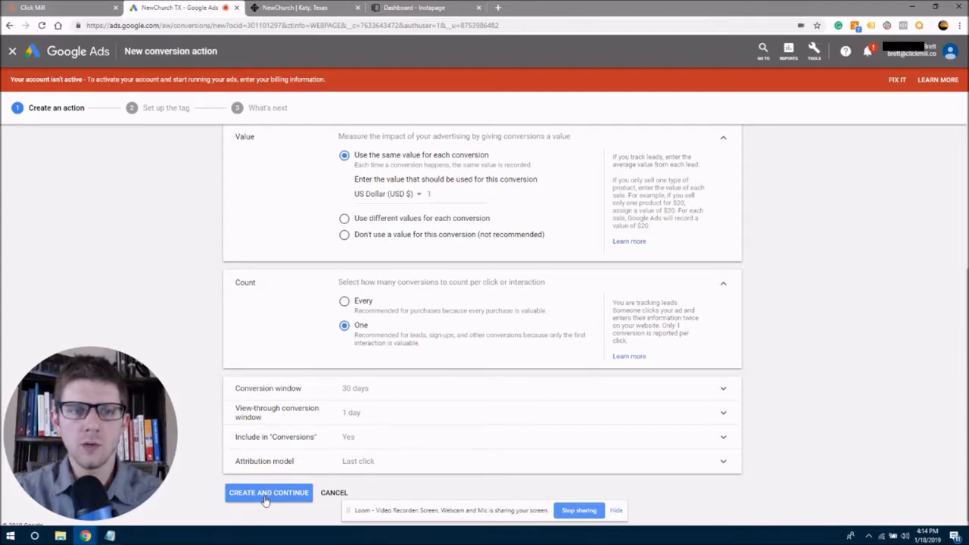
- Create the Radius LP Conversion action, choose install-the-tag-yourself and reach the global site tag code
left_click(268, 492)
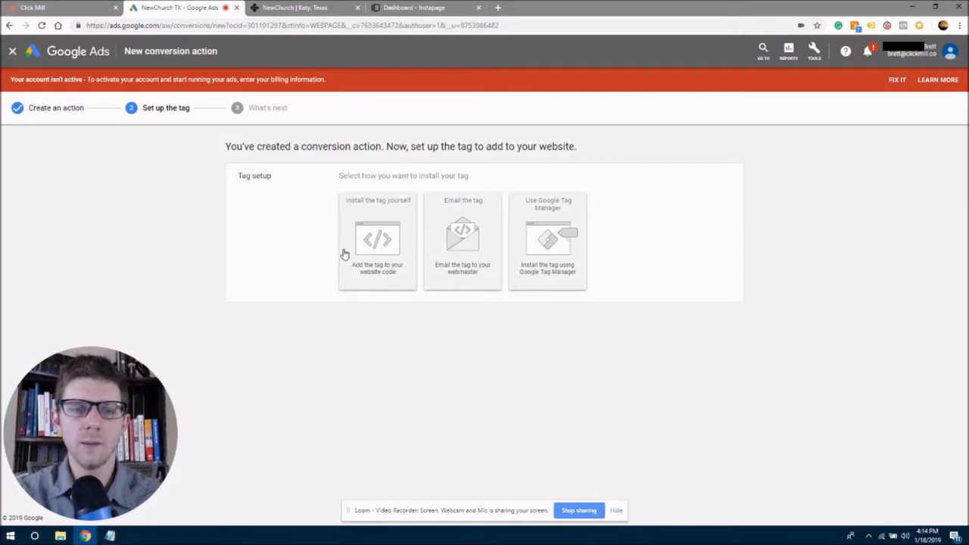
mouse_move(374, 263)
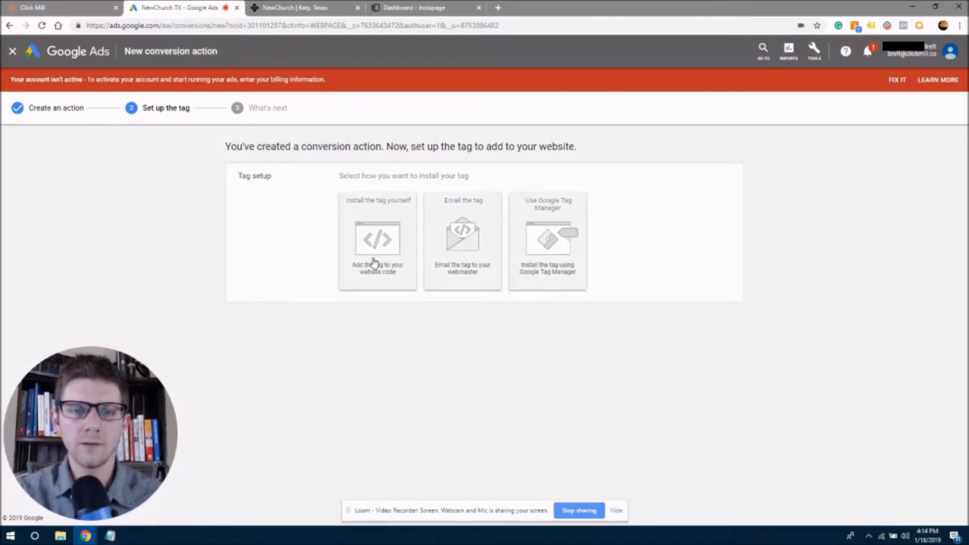
left_click(376, 241)
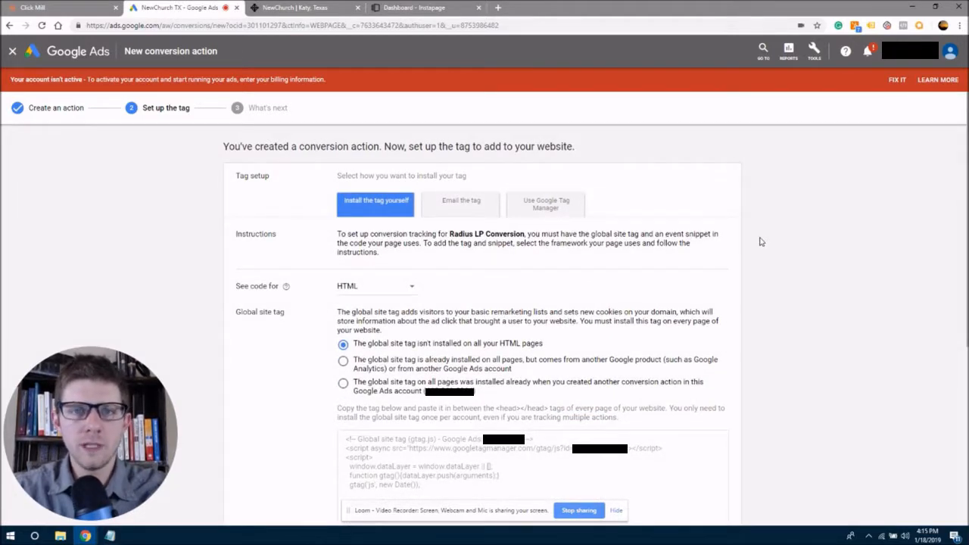
mouse_move(867, 182)
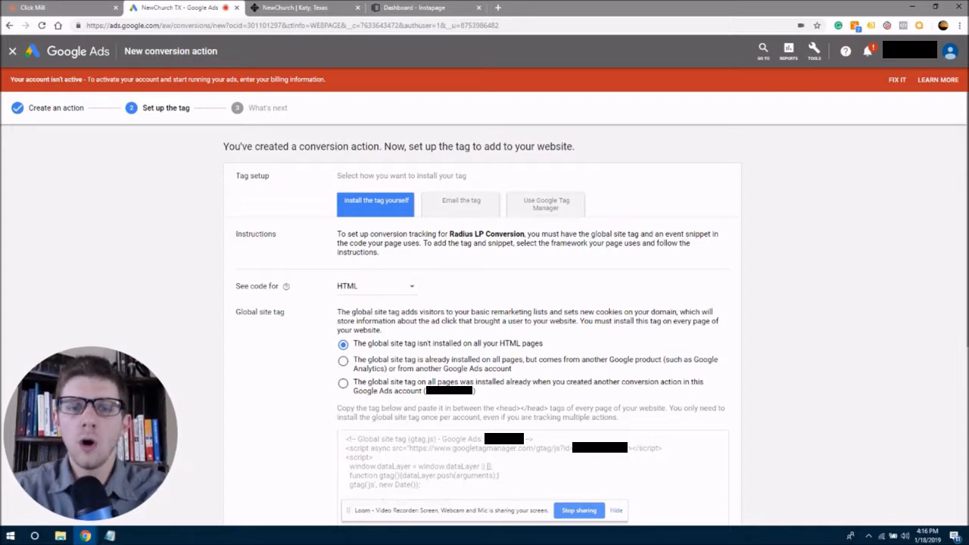
scroll("down", 3)
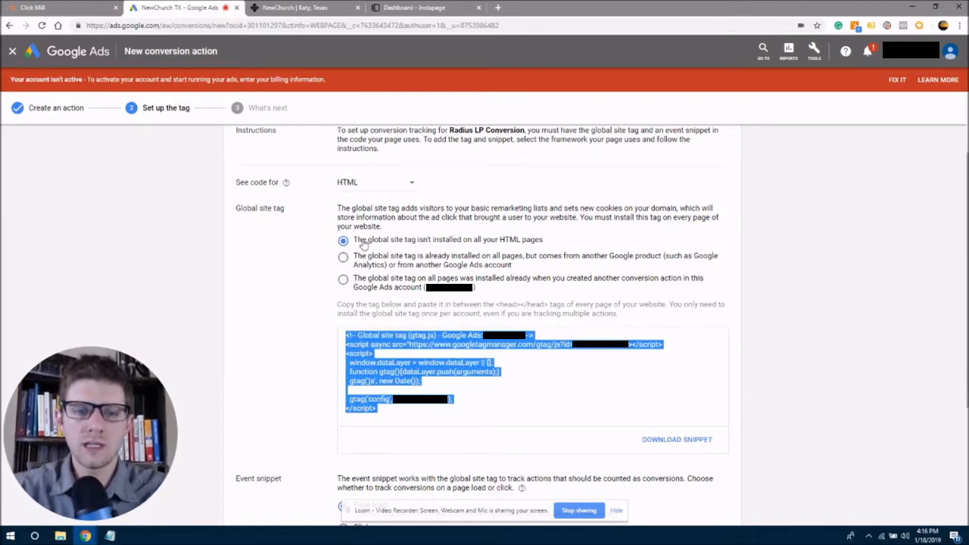
mouse_move(505, 244)
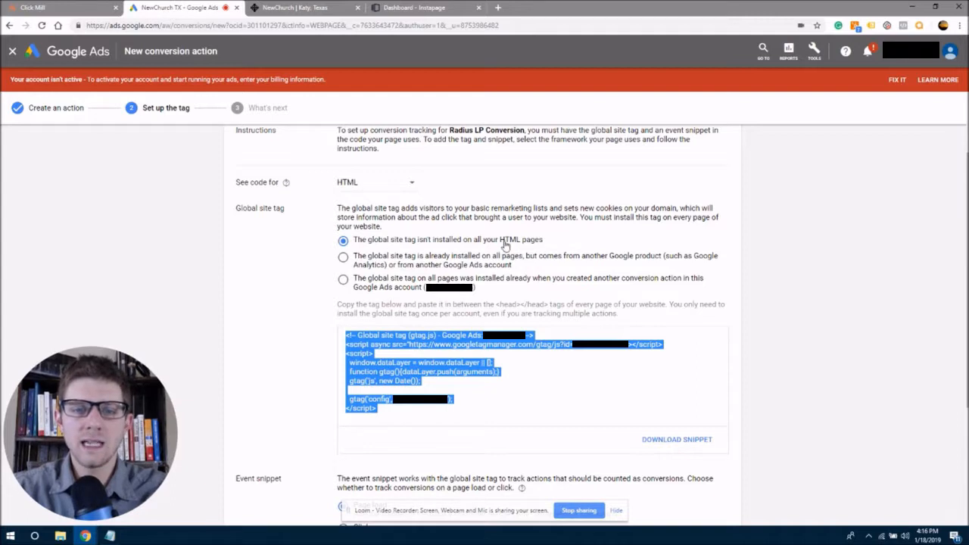
mouse_move(530, 247)
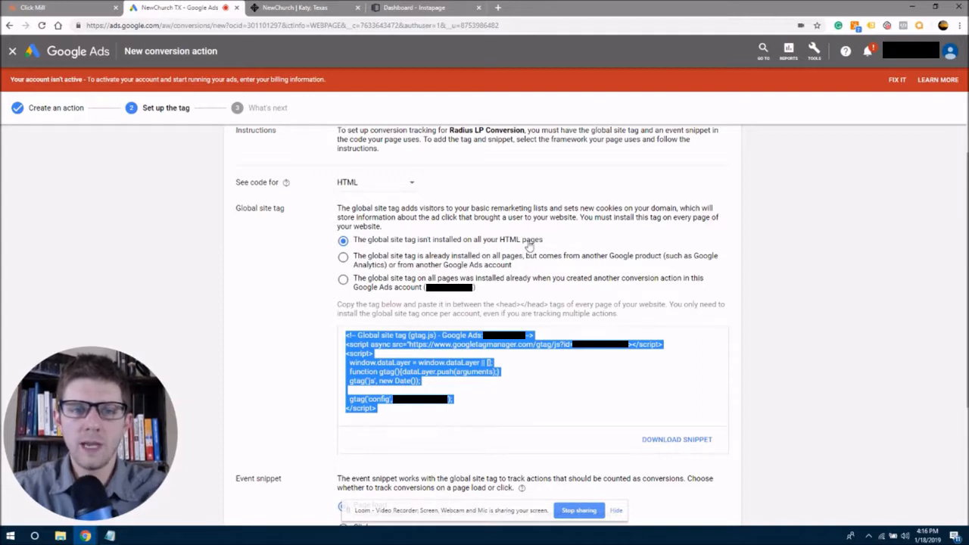
- On Instapage's NewChurch Thank You page, paste the global site tag into the head HTML/CSS code
left_click(424, 8)
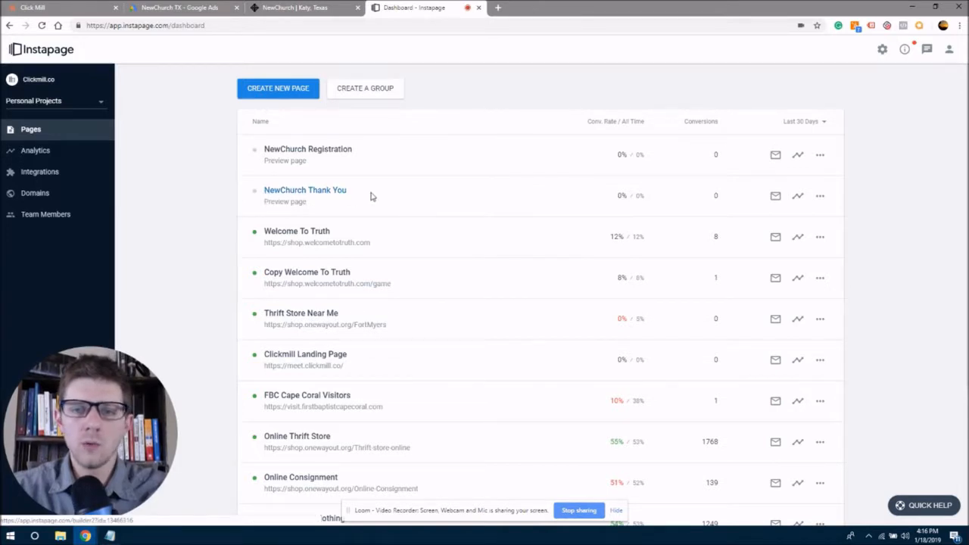
mouse_move(317, 193)
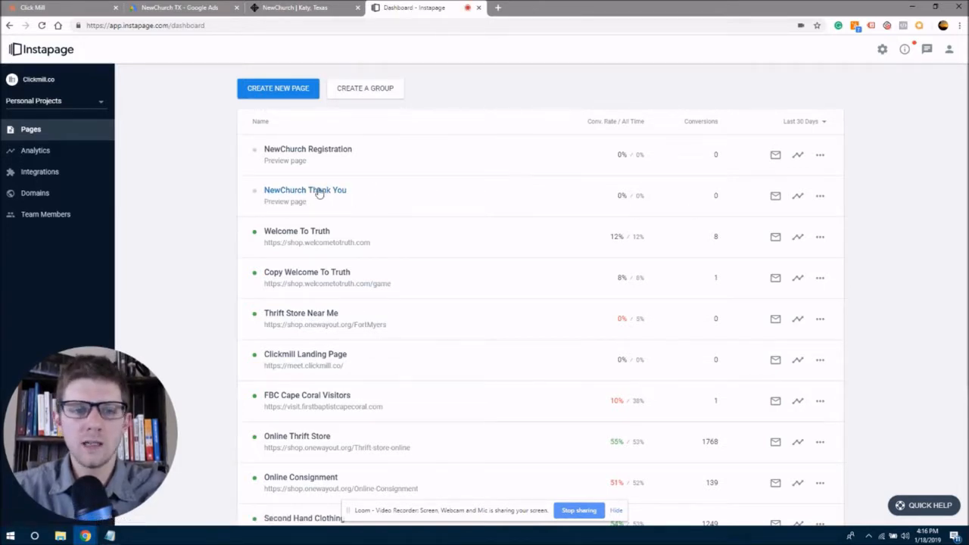
left_click(304, 190)
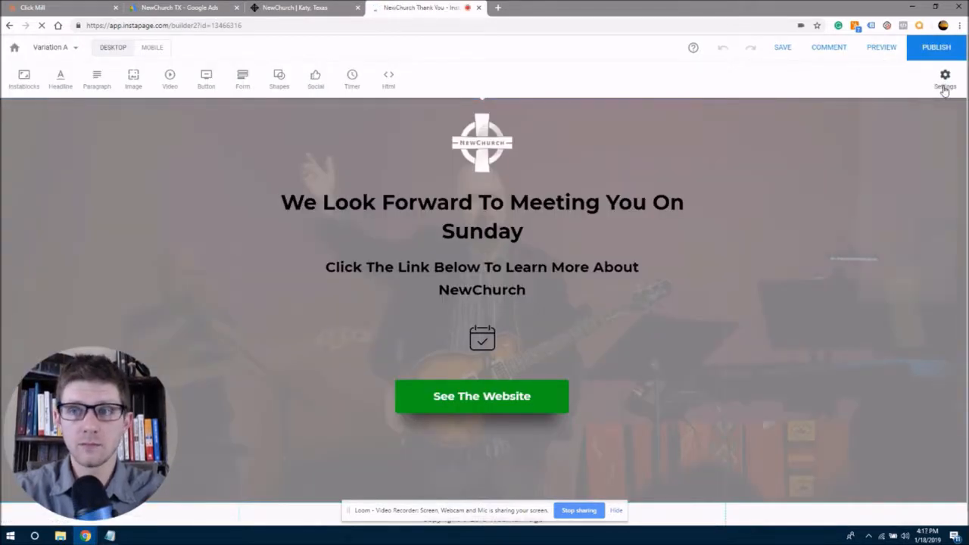
left_click(944, 76)
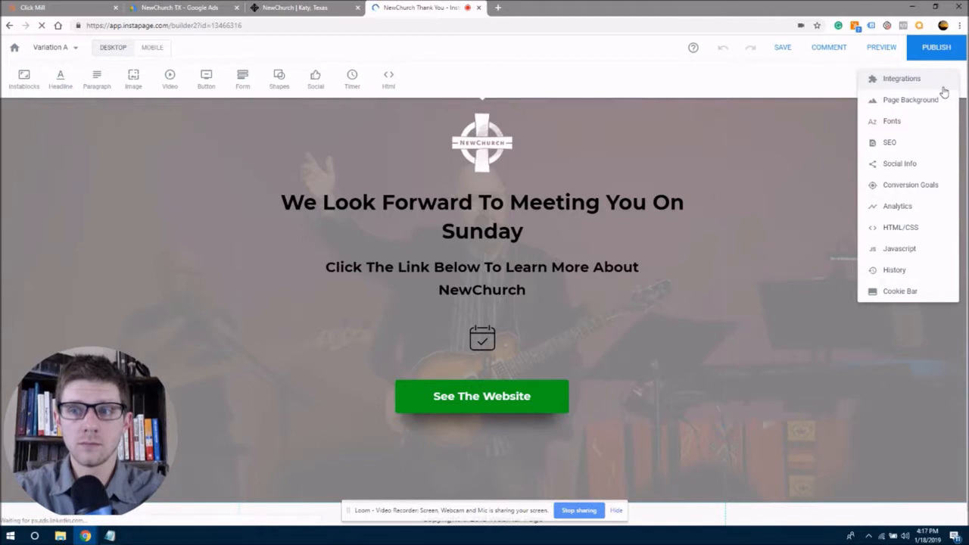
mouse_move(912, 232)
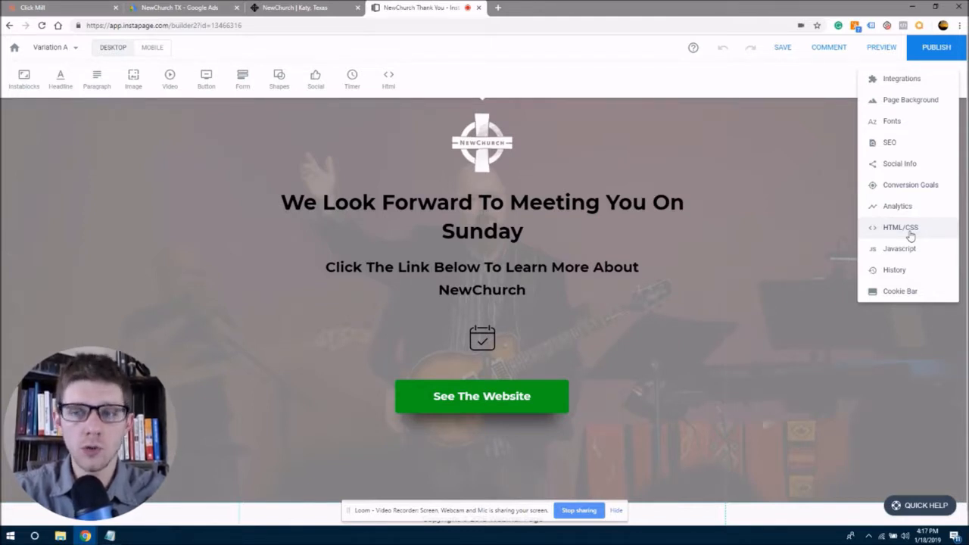
left_click(899, 227)
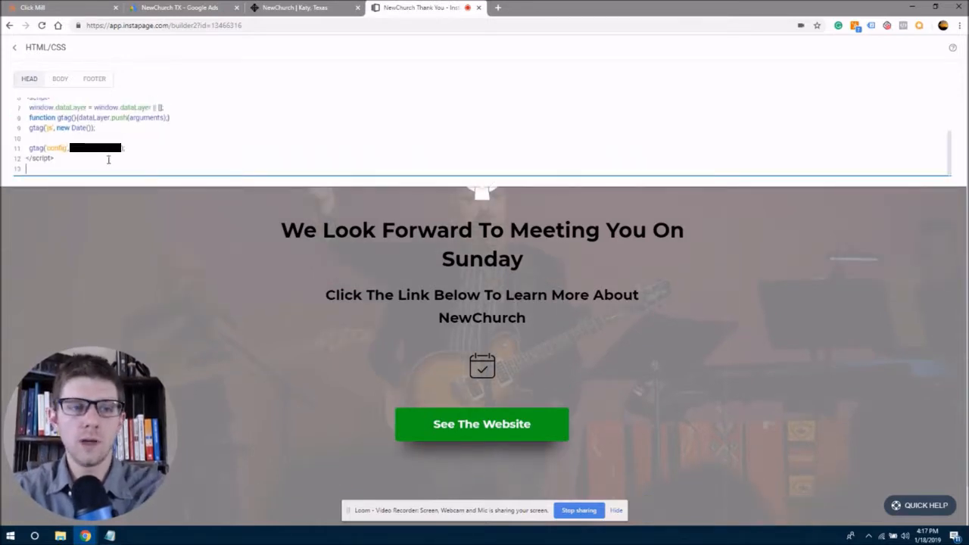
scroll("up", 3)
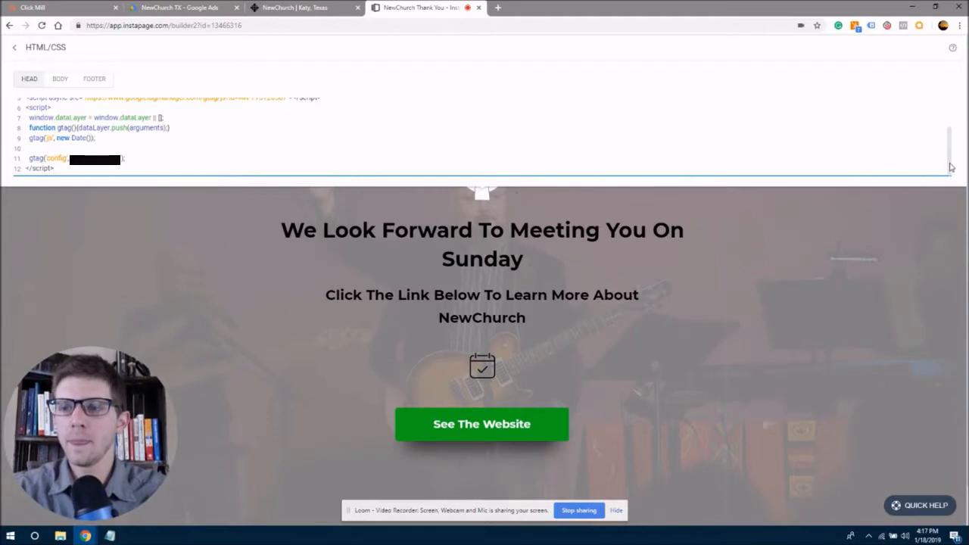
scroll("up", 3)
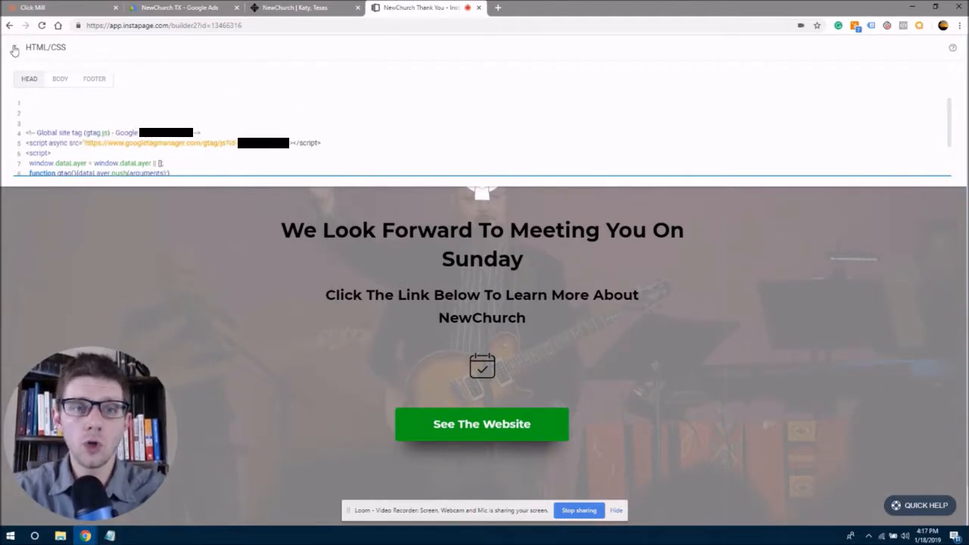
- Open NewChurch Registration in a new dashboard tab and bring up its empty head HTML/CSS section
left_click(14, 47)
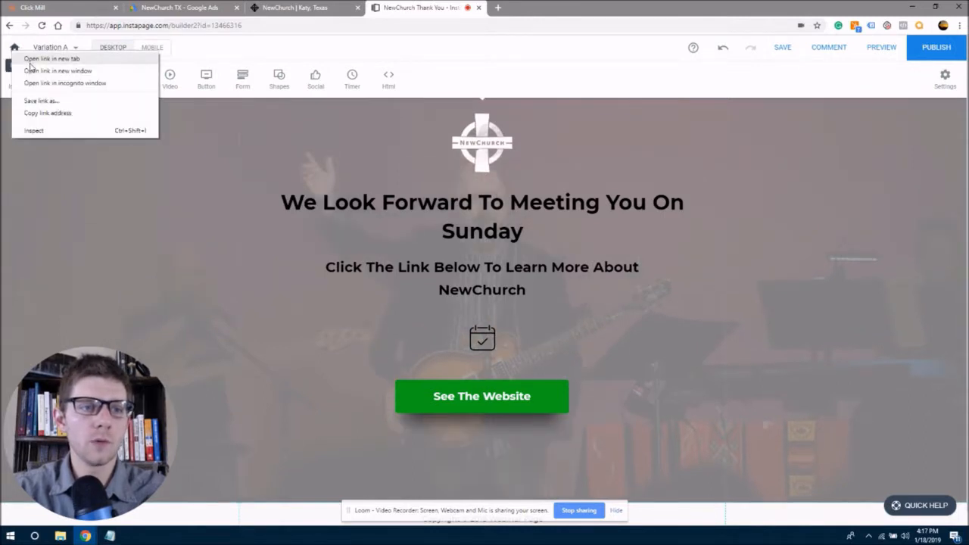
left_click(52, 59)
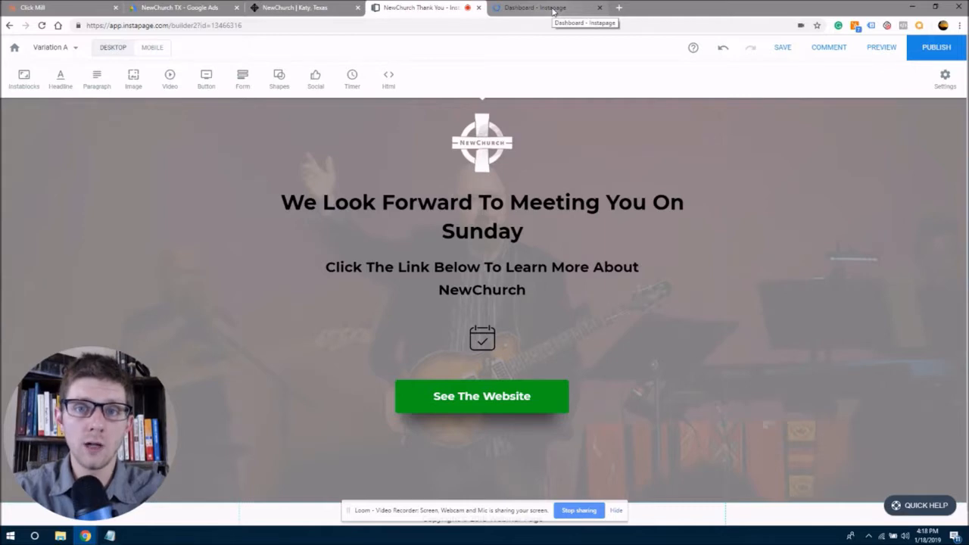
left_click(545, 7)
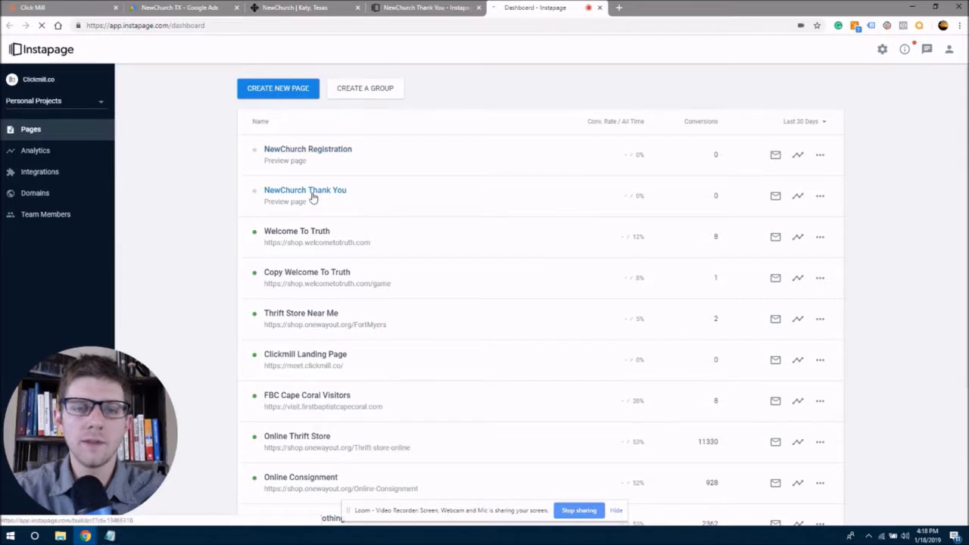
left_click(307, 149)
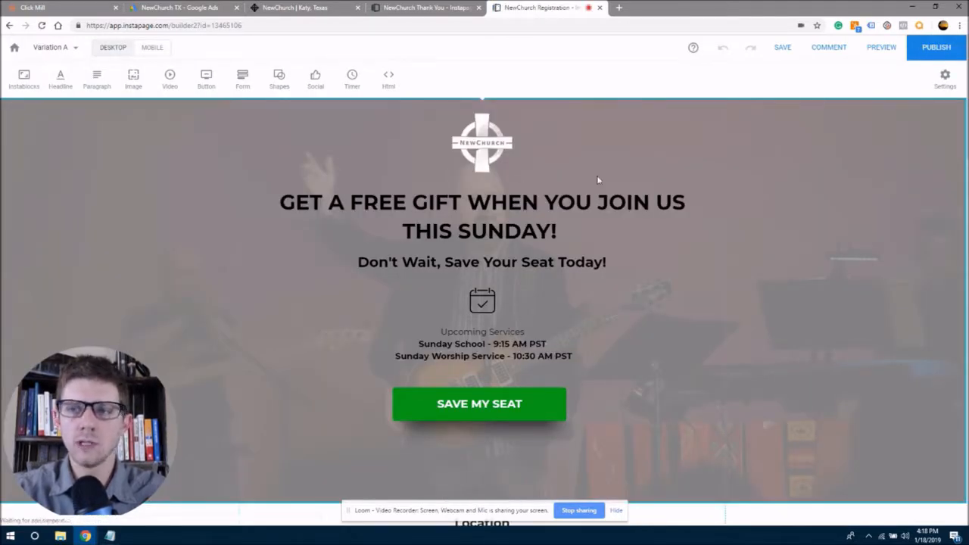
left_click(944, 75)
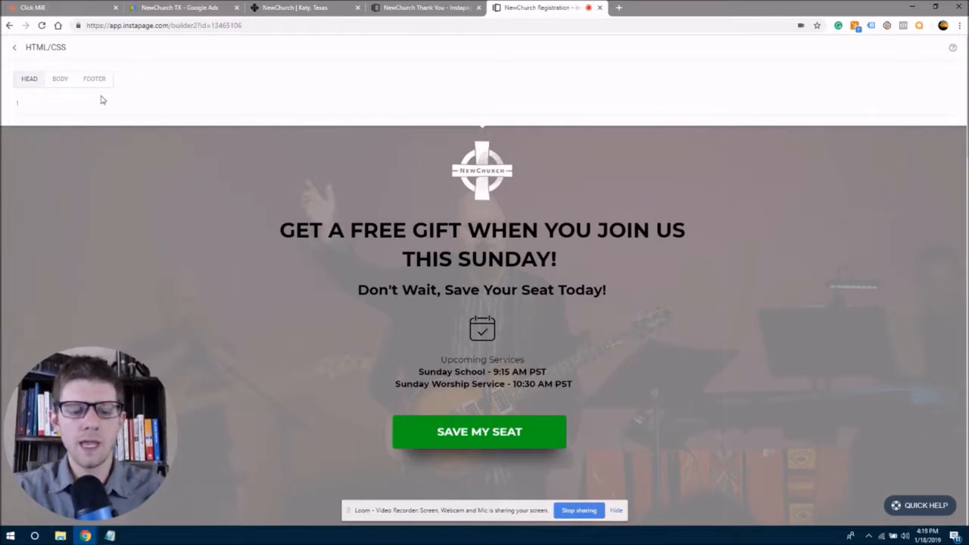
- Paste the global site tag into the Registration page's head code and return to the builder
left_click(13, 47)
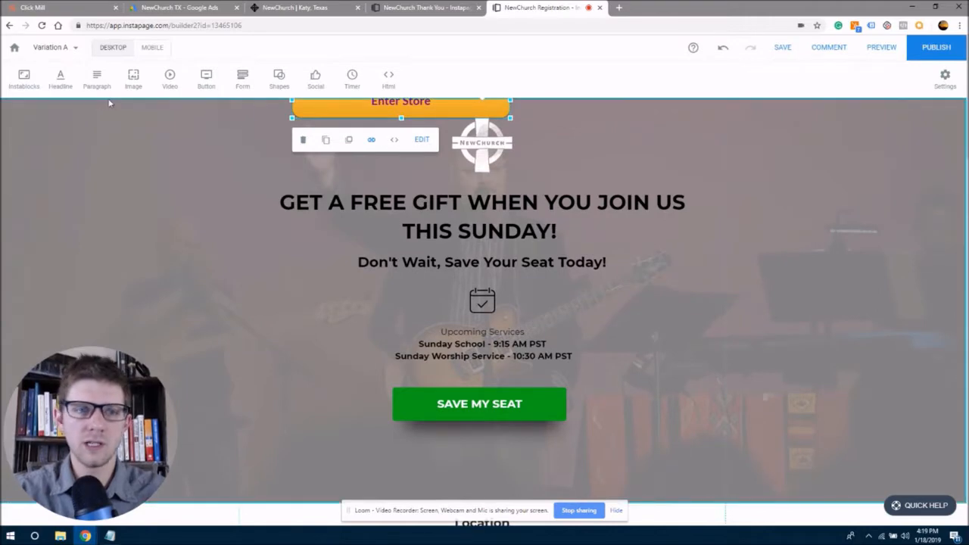
mouse_move(880, 228)
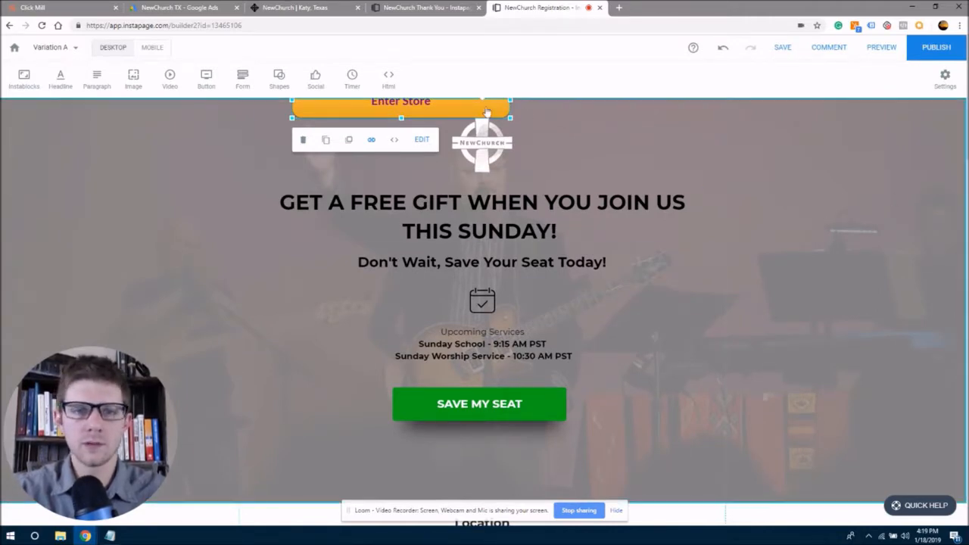
left_click(877, 119)
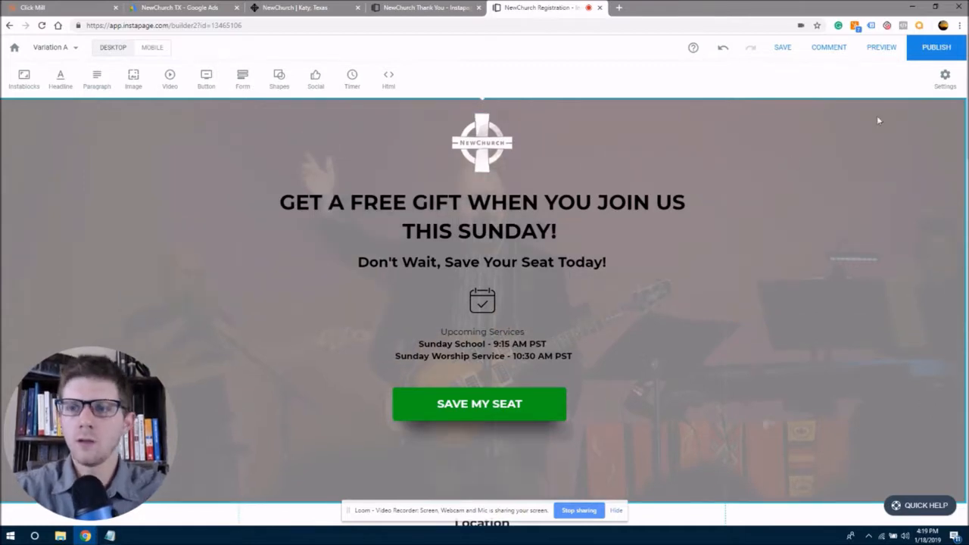
left_click(944, 78)
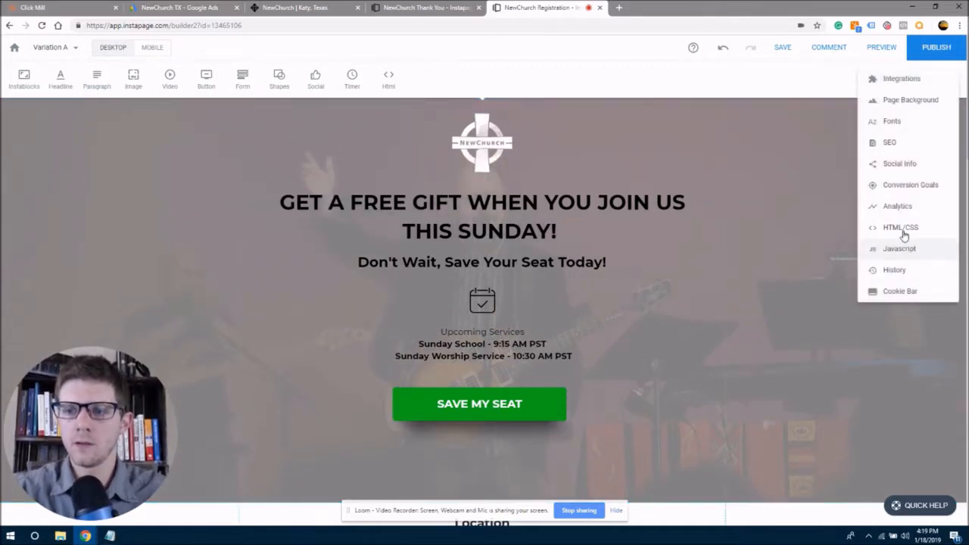
left_click(182, 8)
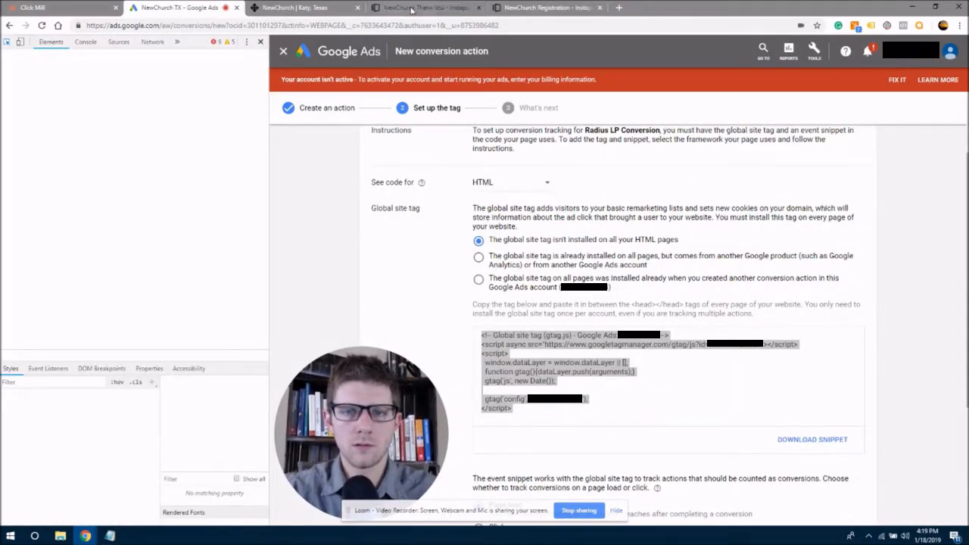
left_click(545, 8)
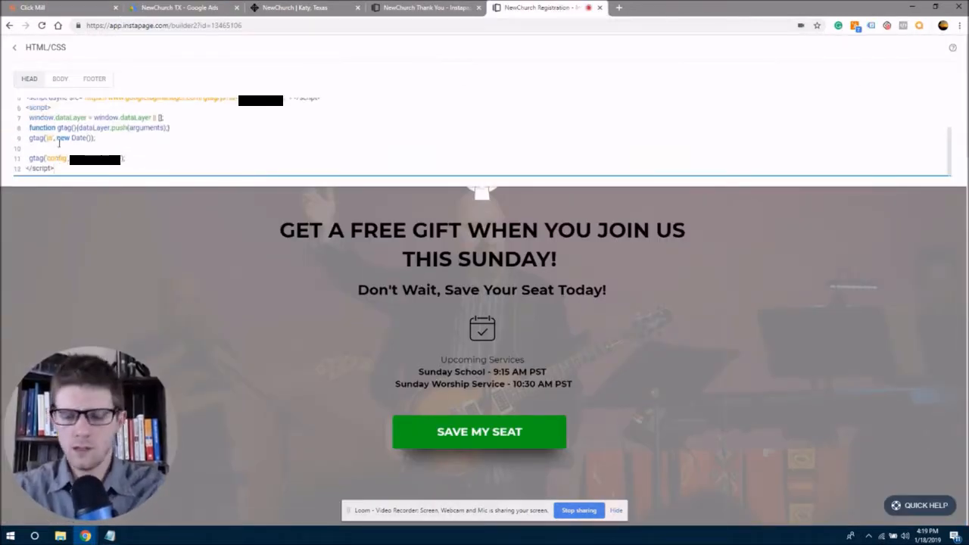
scroll("up", 3)
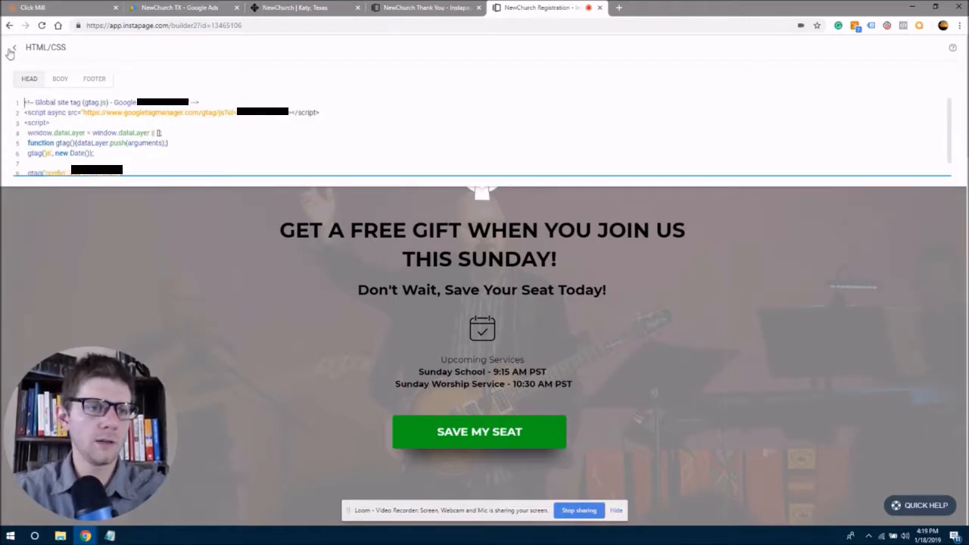
left_click(12, 47)
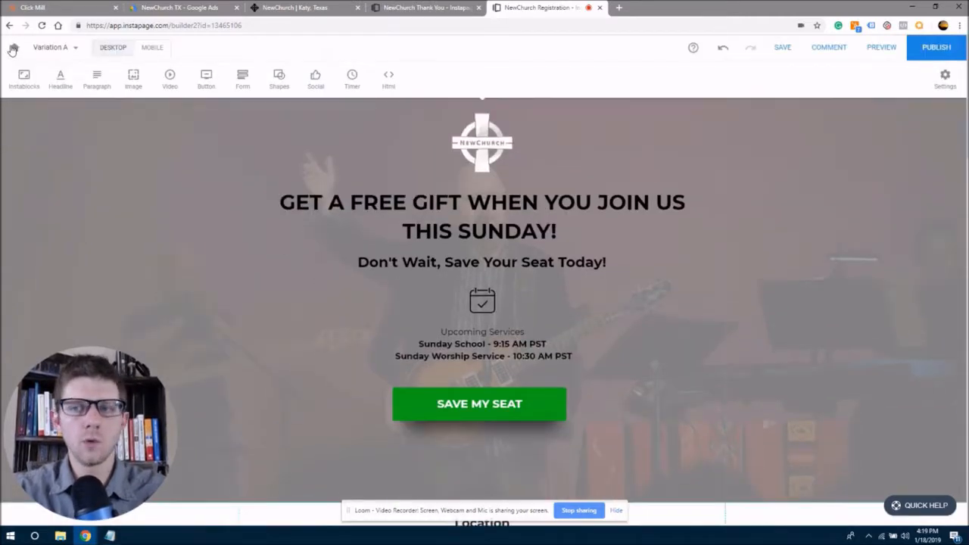
- Review the Thank You and Registration page builders, then return to the Google Ads tag setup
left_click(424, 8)
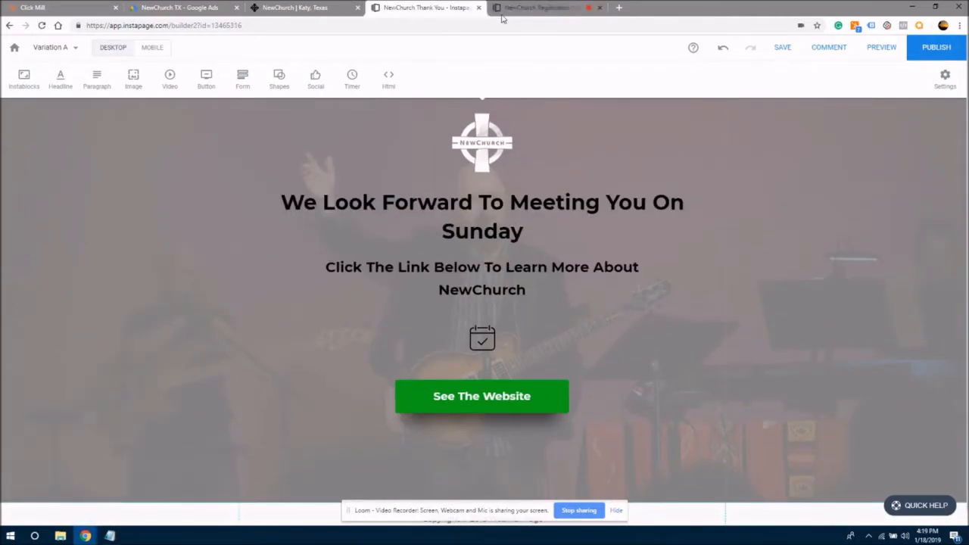
left_click(424, 8)
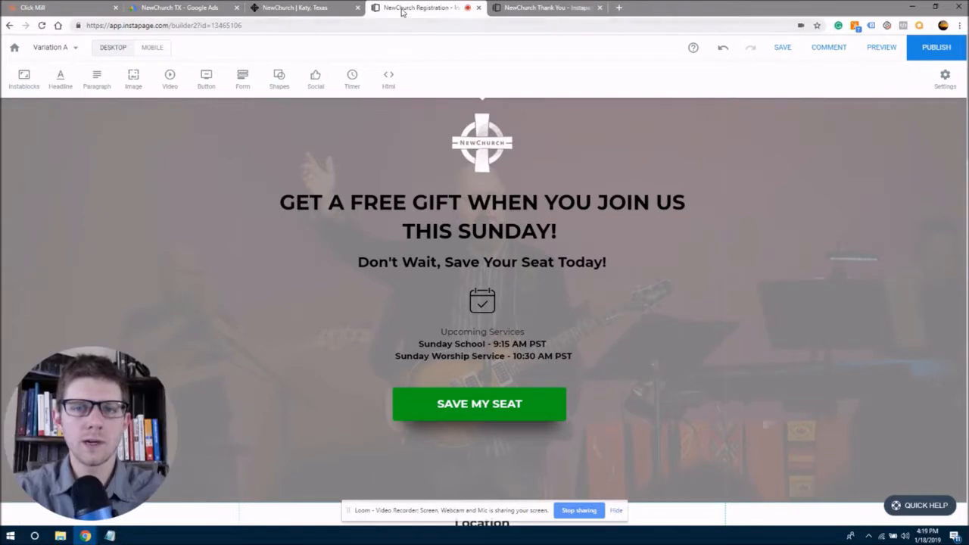
mouse_move(320, 159)
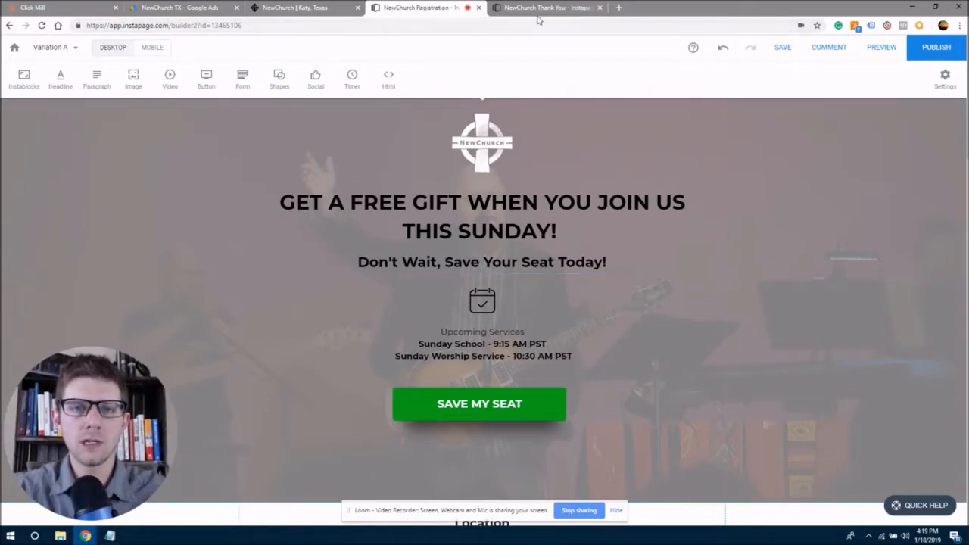
left_click(545, 7)
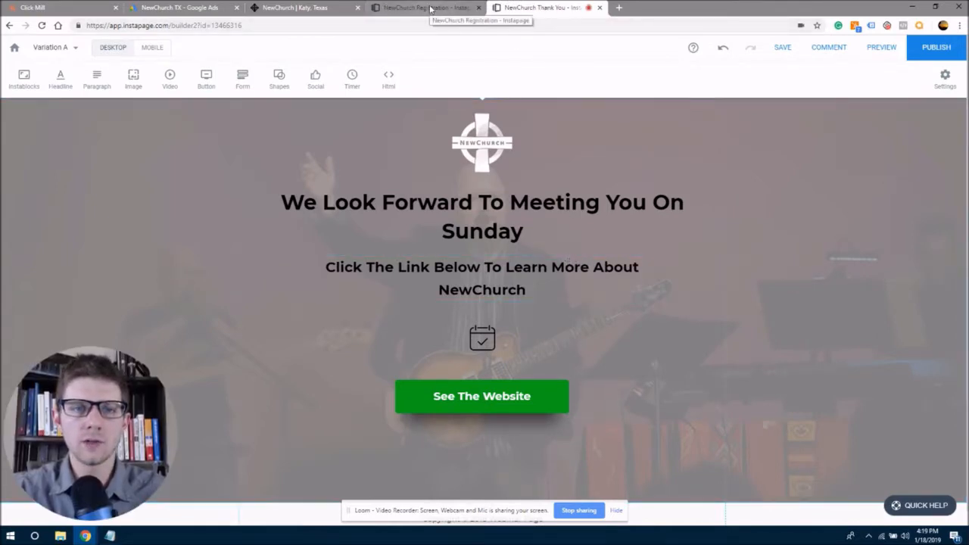
left_click(181, 8)
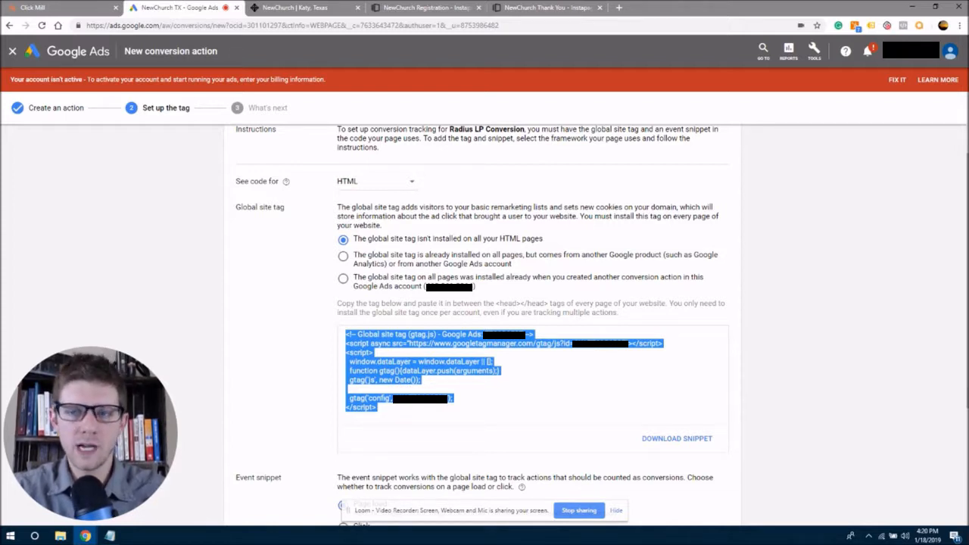
- Scroll the tag setup down to the page-load event snippet section
scroll("down", 3)
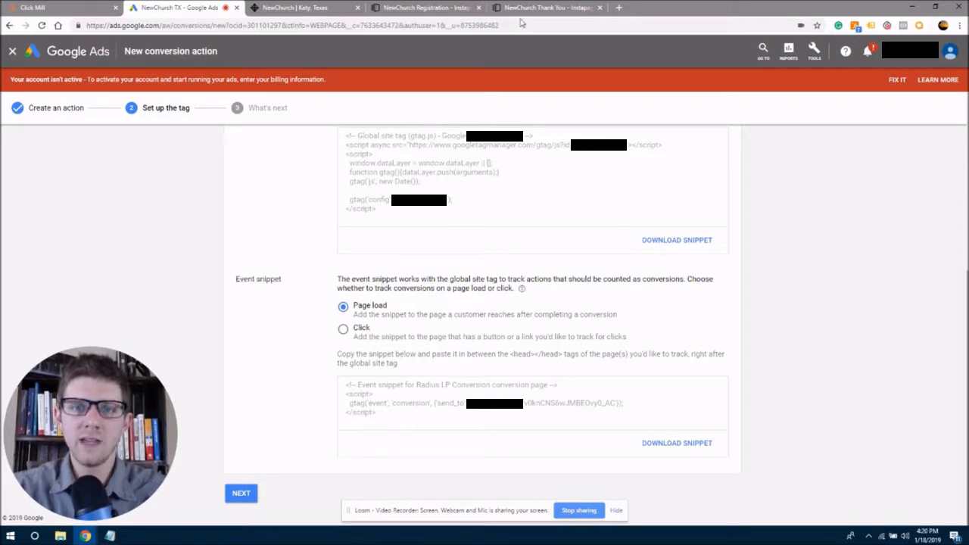
left_click(545, 7)
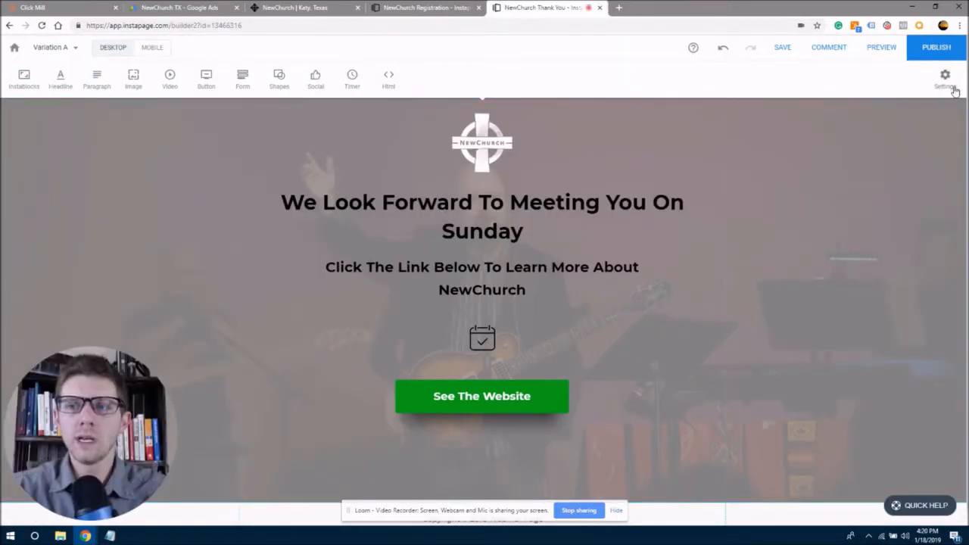
left_click(945, 76)
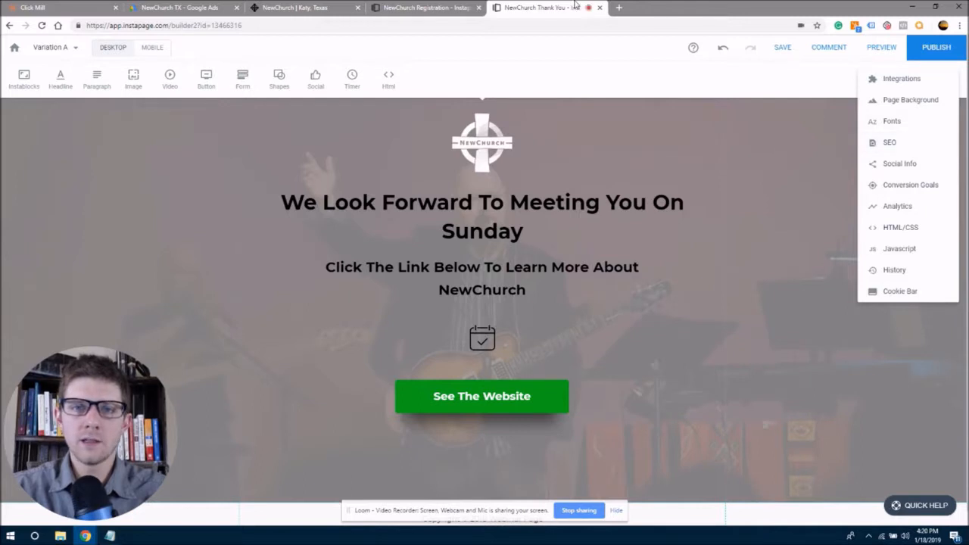
left_click(482, 215)
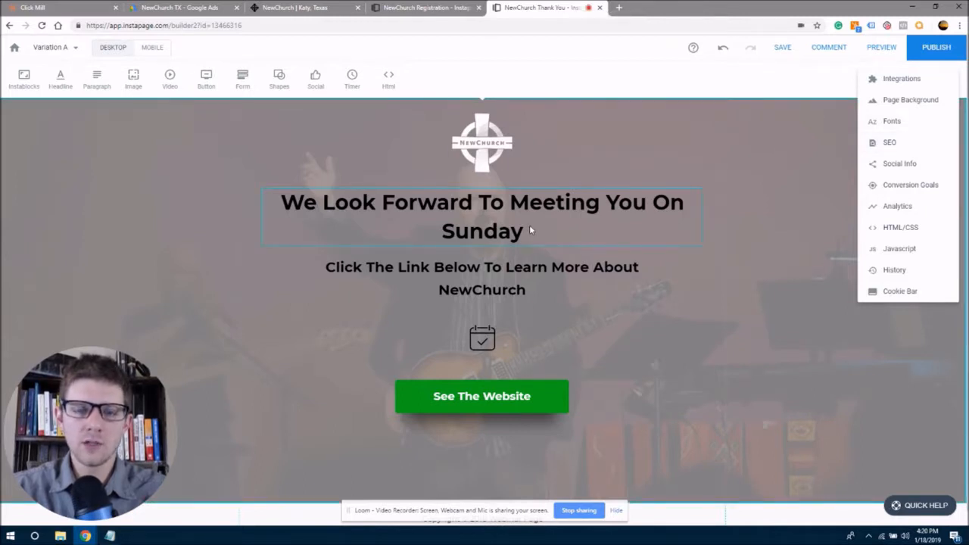
mouse_move(526, 240)
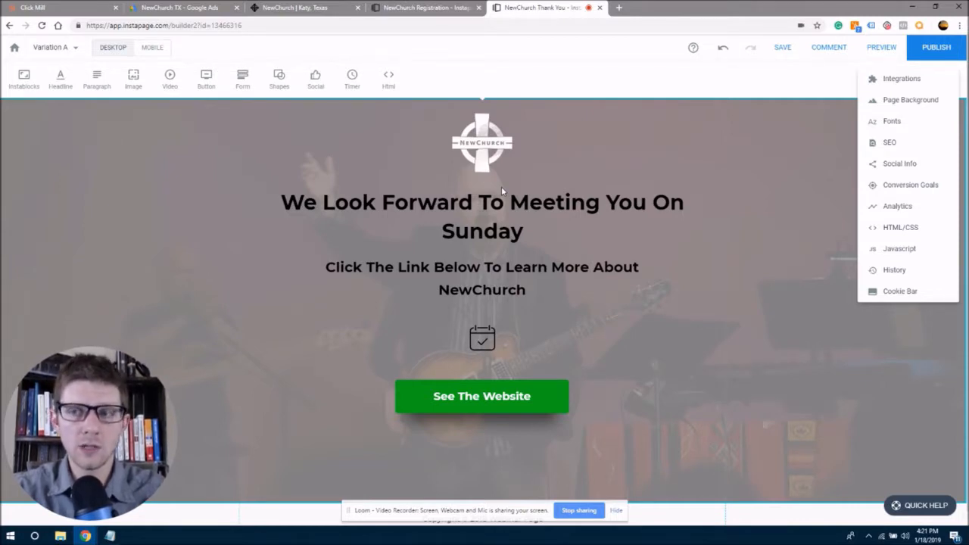
left_click(181, 8)
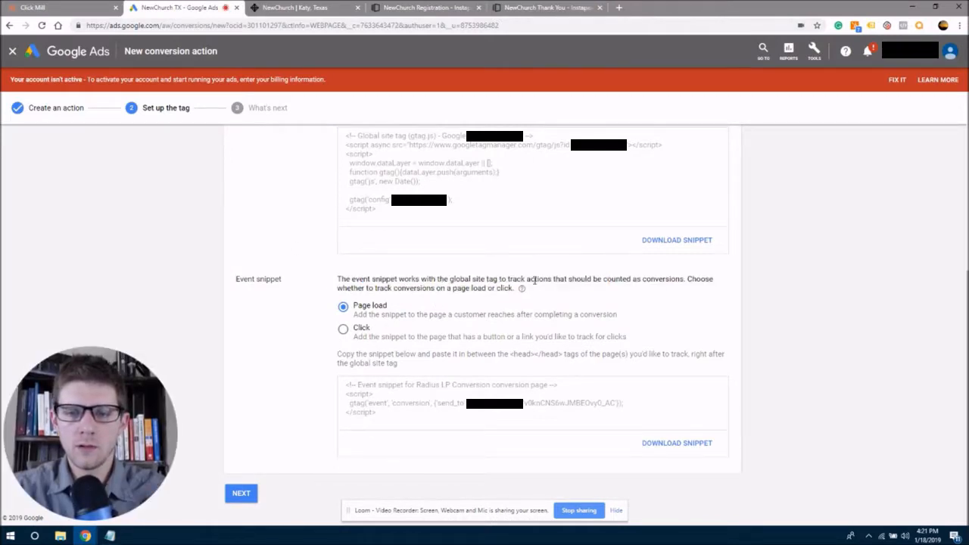
mouse_move(412, 284)
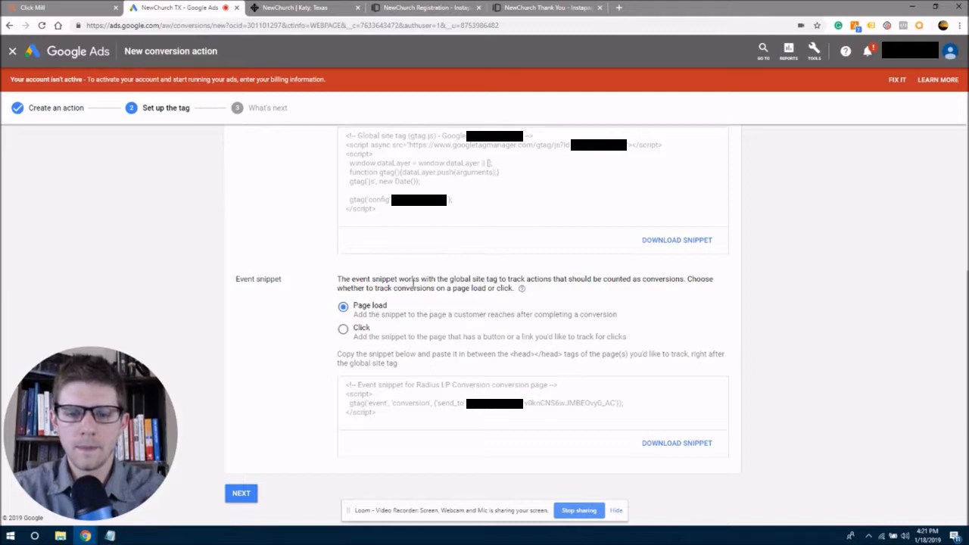
double_click(538, 354)
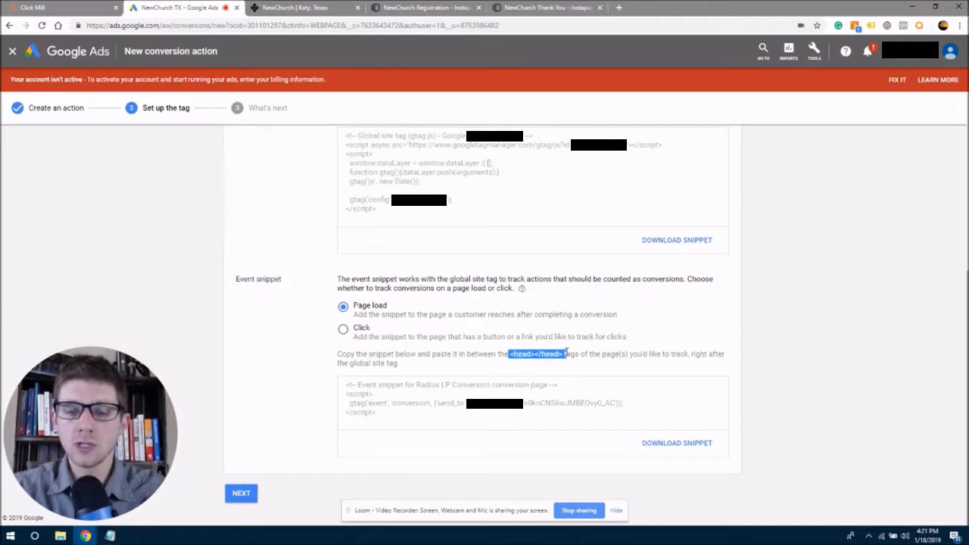
mouse_move(530, 299)
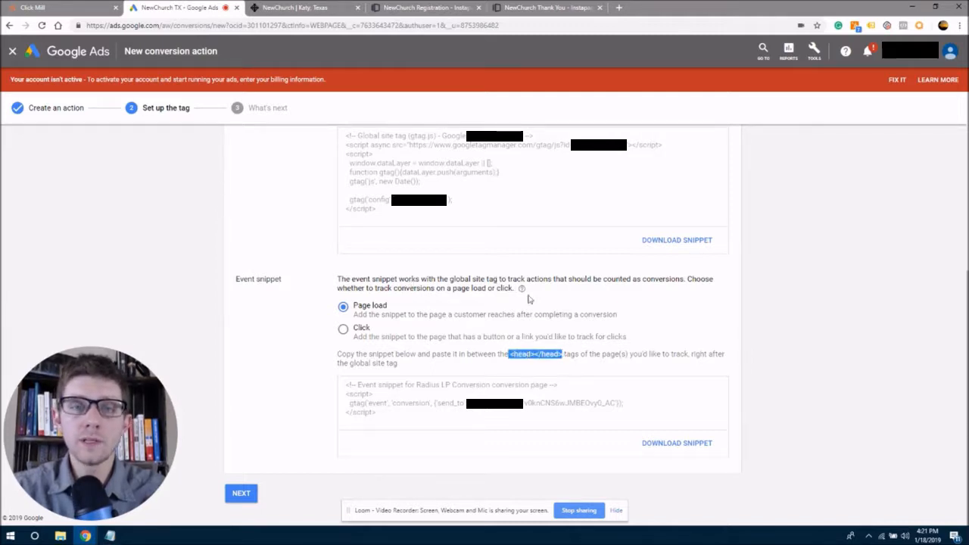
left_click(545, 8)
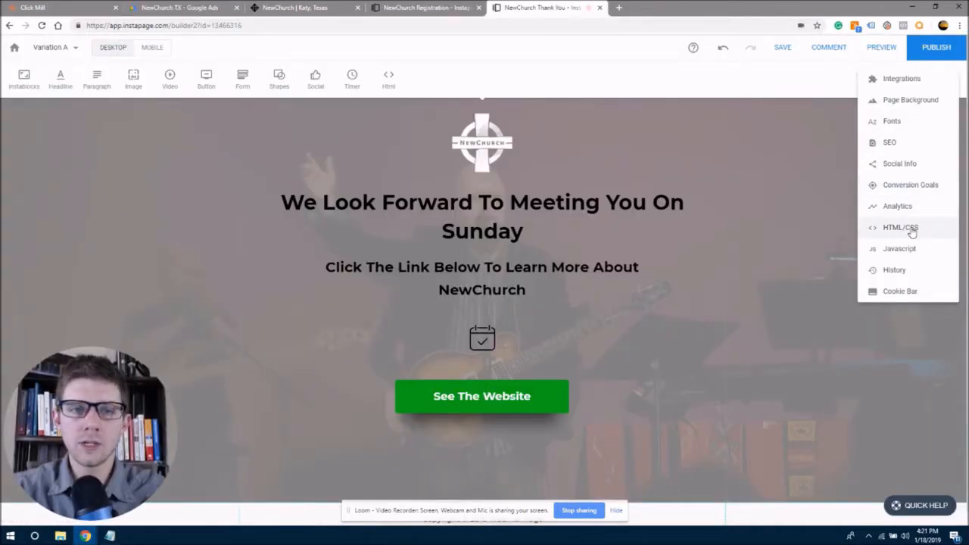
mouse_move(899, 248)
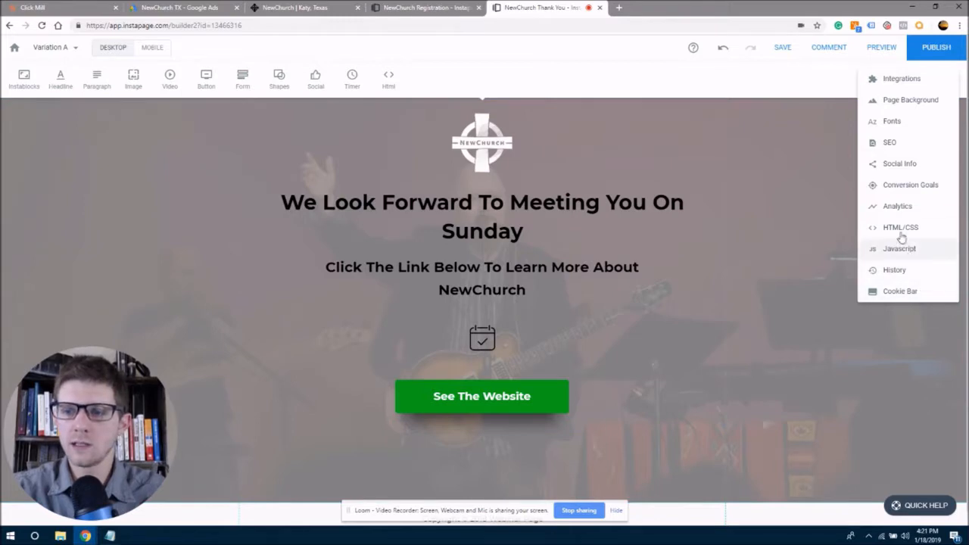
- Add the event snippet after the site tag in the Thank You page's head code and save the page
left_click(900, 227)
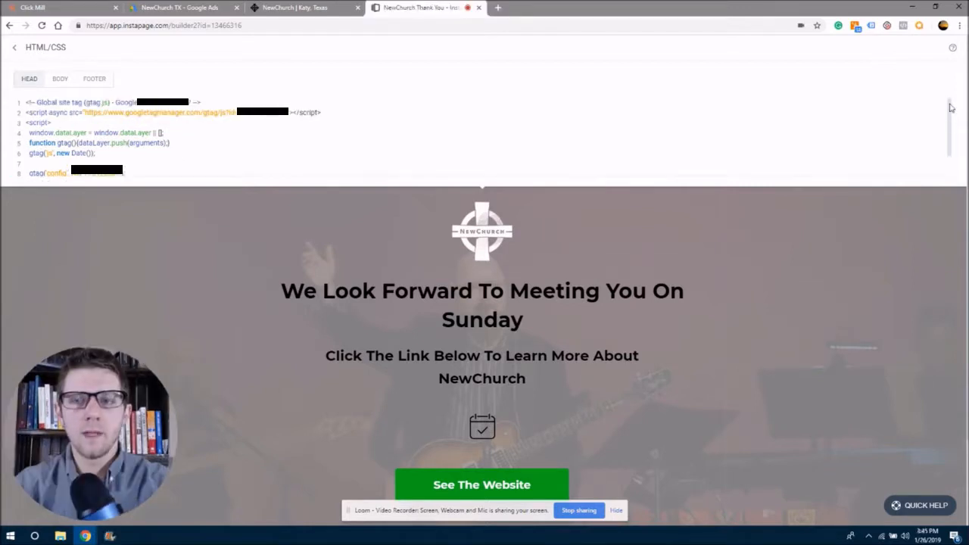
scroll("down", 3)
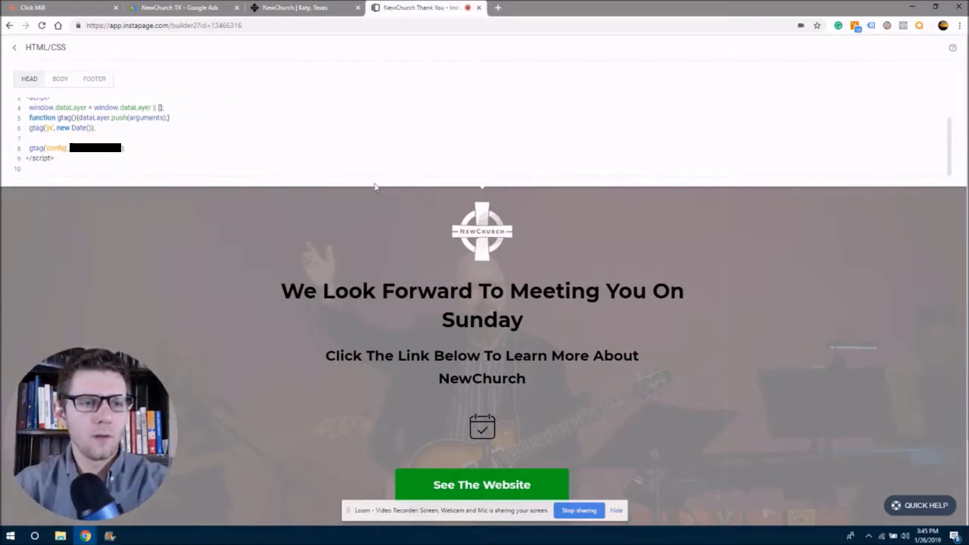
left_click(62, 168)
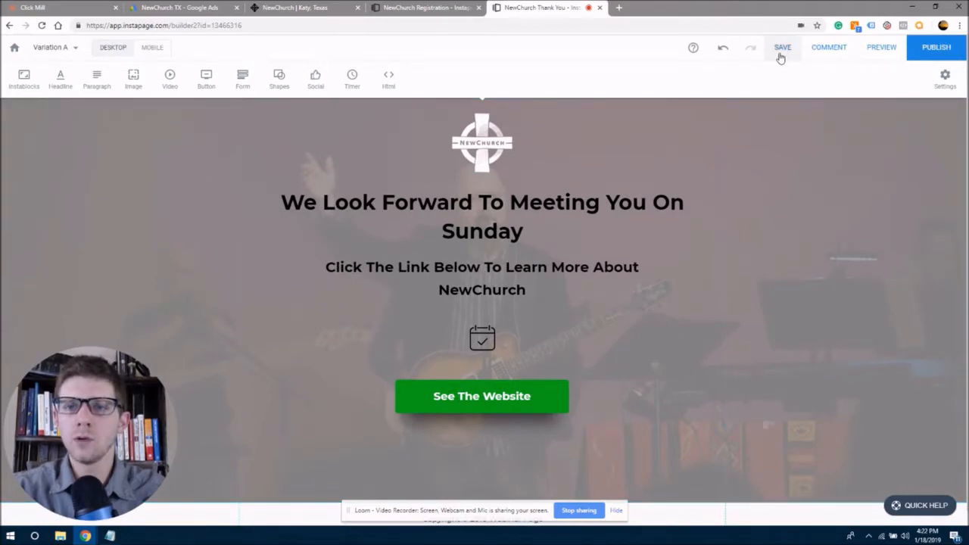
left_click(782, 47)
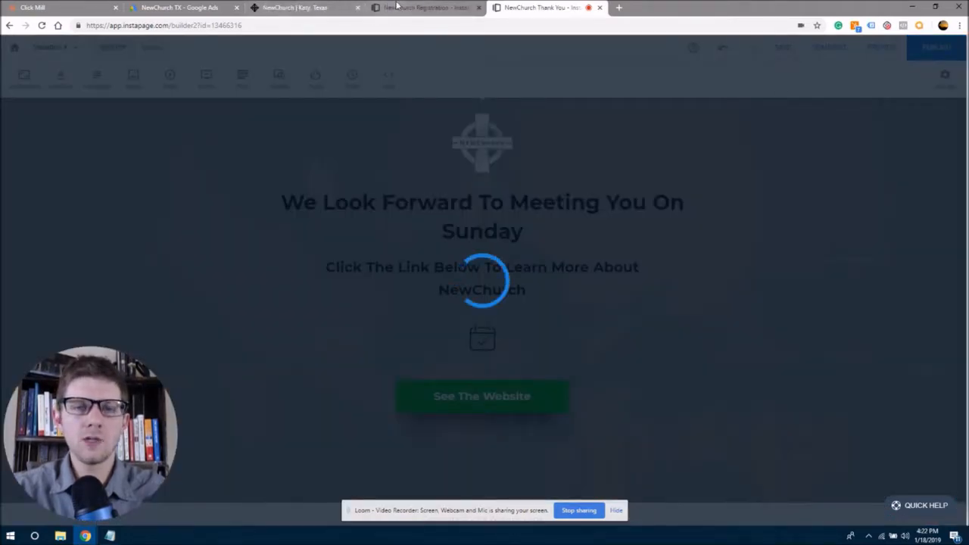
- Save the Registration page and return to the Google Ads tag setup
left_click(424, 7)
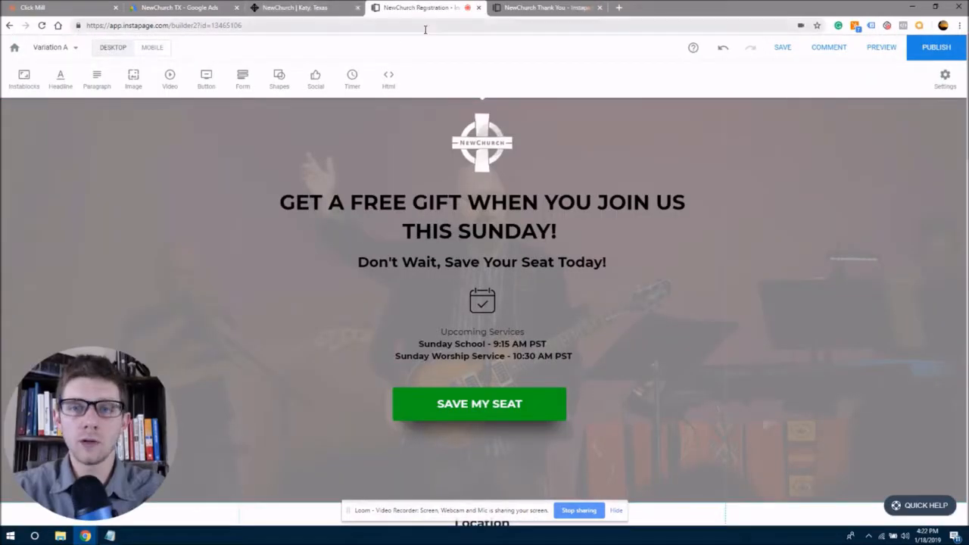
left_click(782, 47)
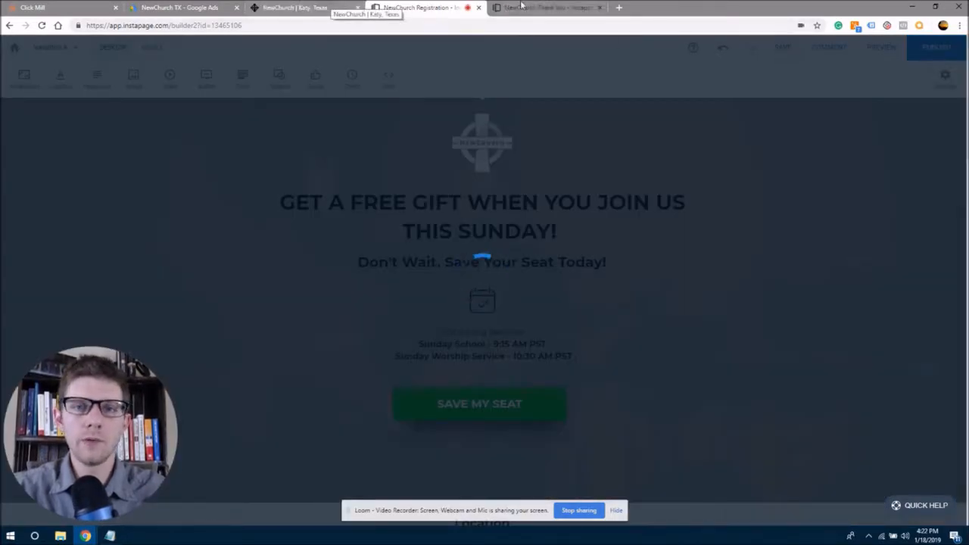
left_click(177, 8)
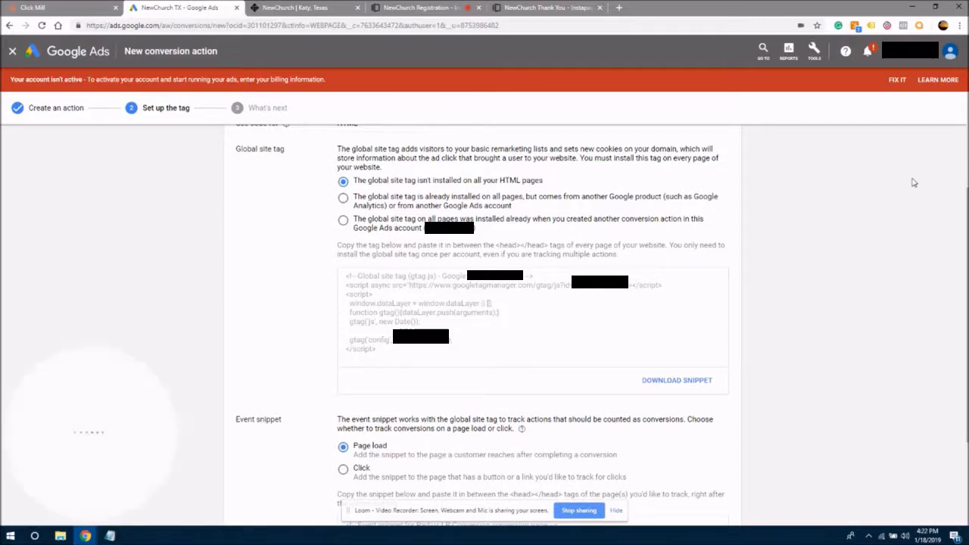
- Complete the Set up the tag step for the Radius LP Conversion action
scroll("down", 3)
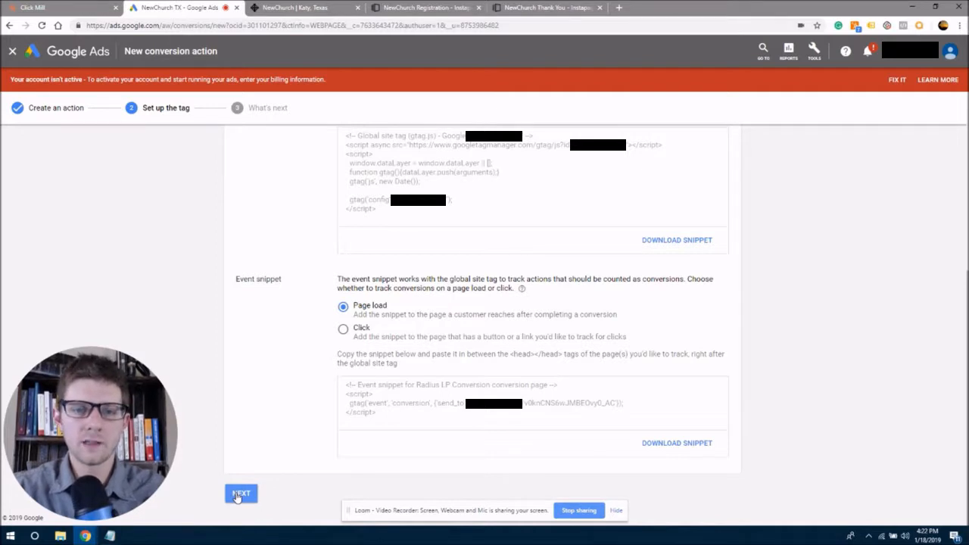
left_click(241, 493)
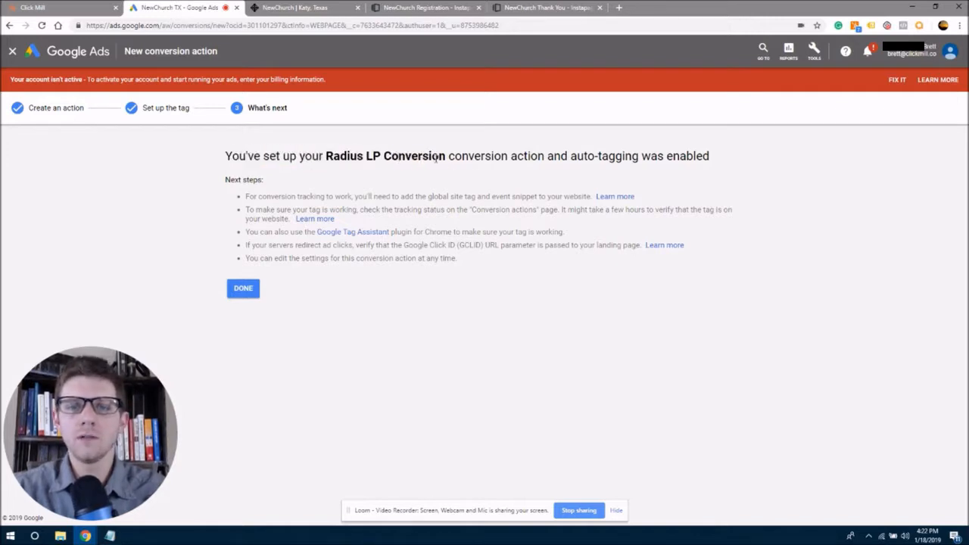
mouse_move(192, 295)
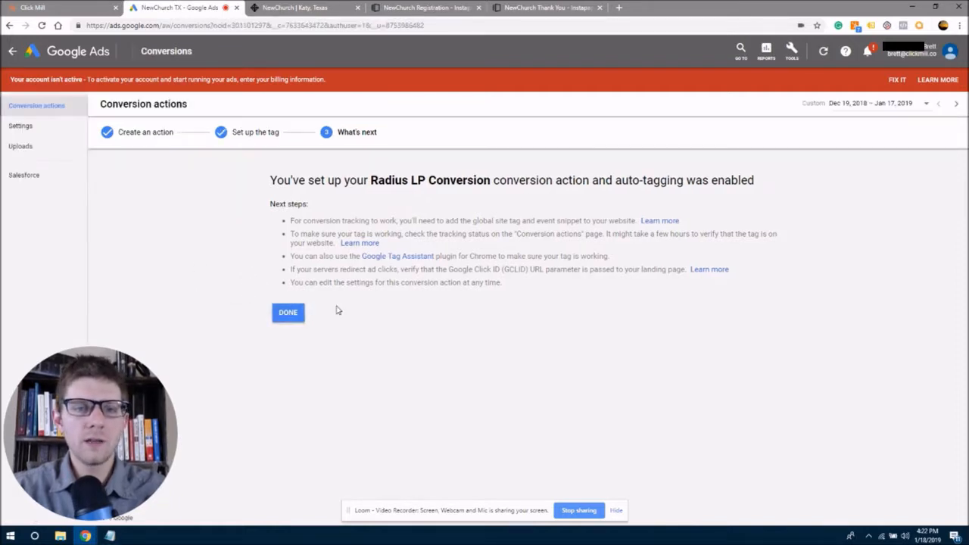
- Finish to the conversion actions list and highlight Radius LP Conversion's Unverified status
left_click(288, 312)
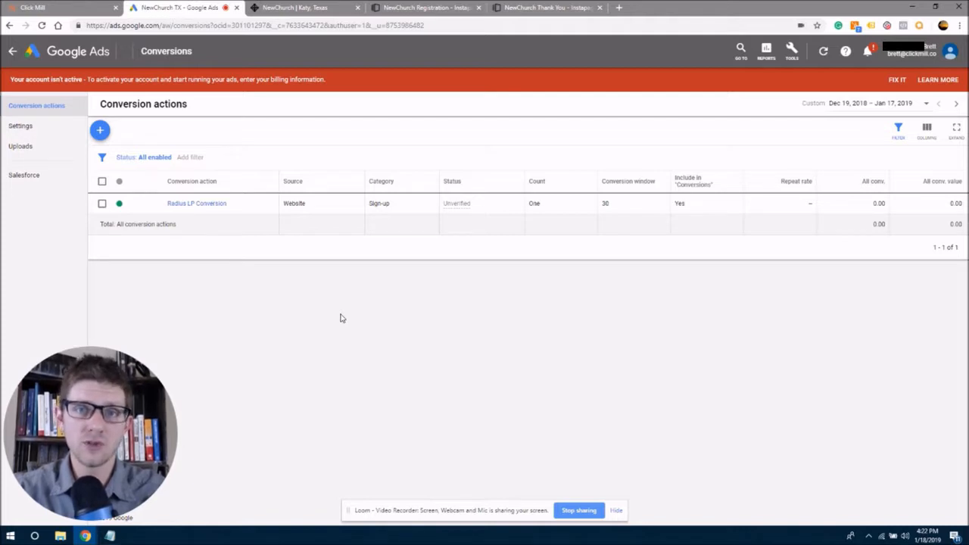
mouse_move(702, 485)
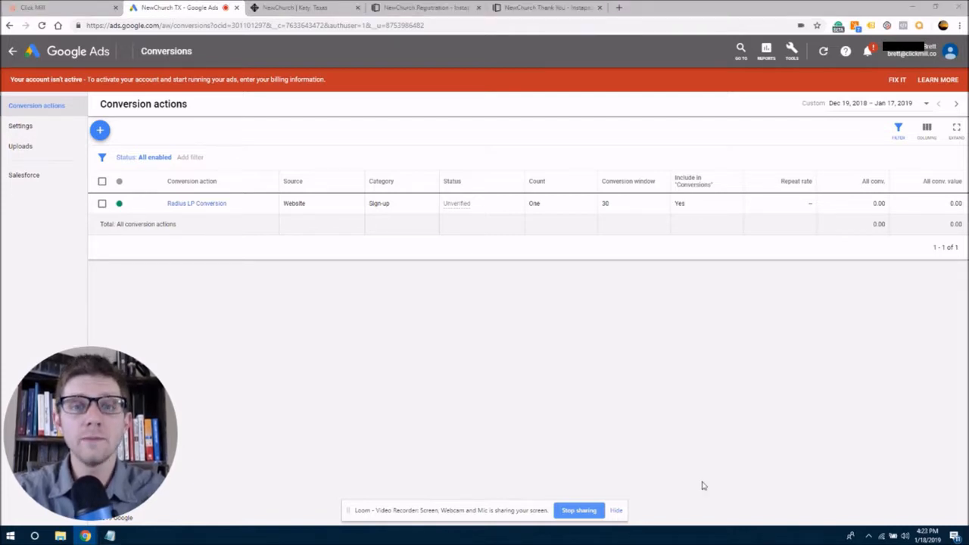
mouse_move(392, 401)
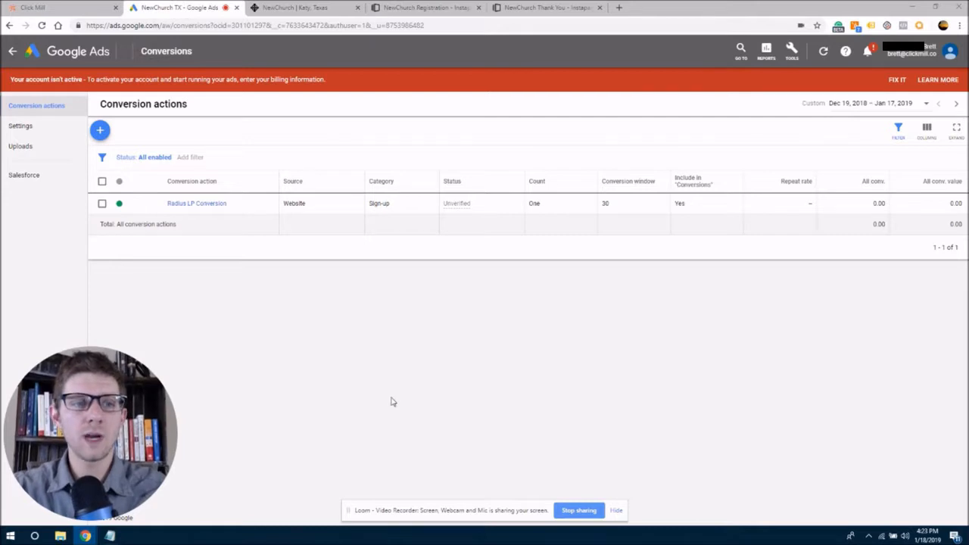
mouse_move(201, 205)
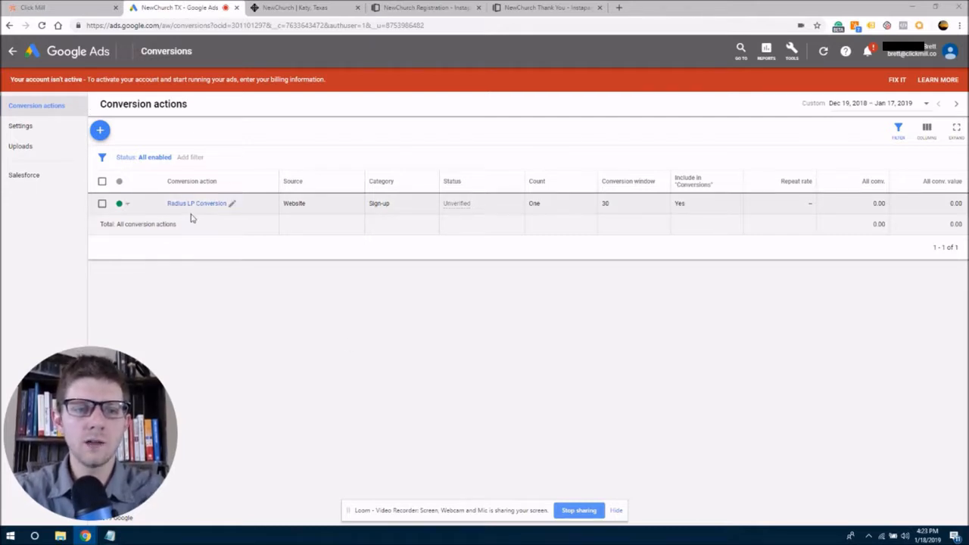
mouse_move(318, 210)
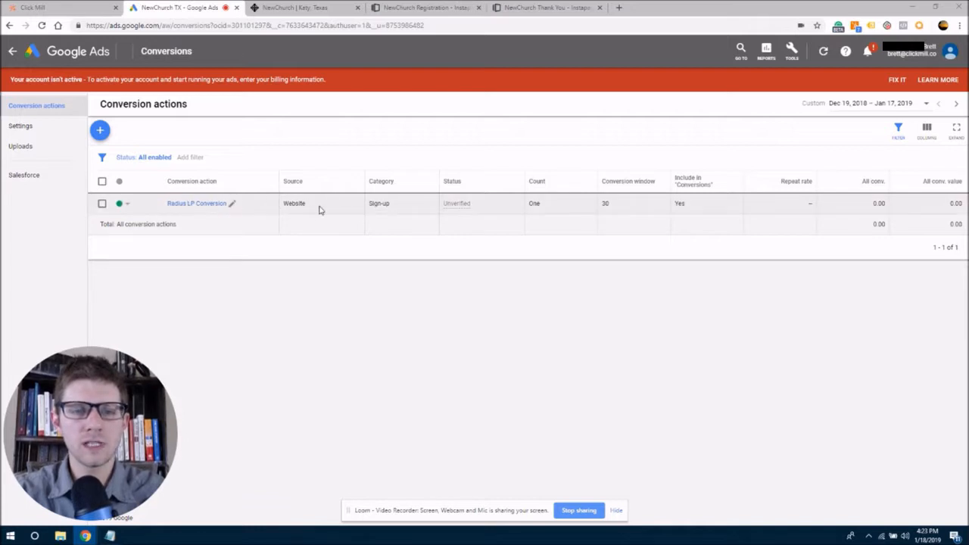
mouse_move(466, 216)
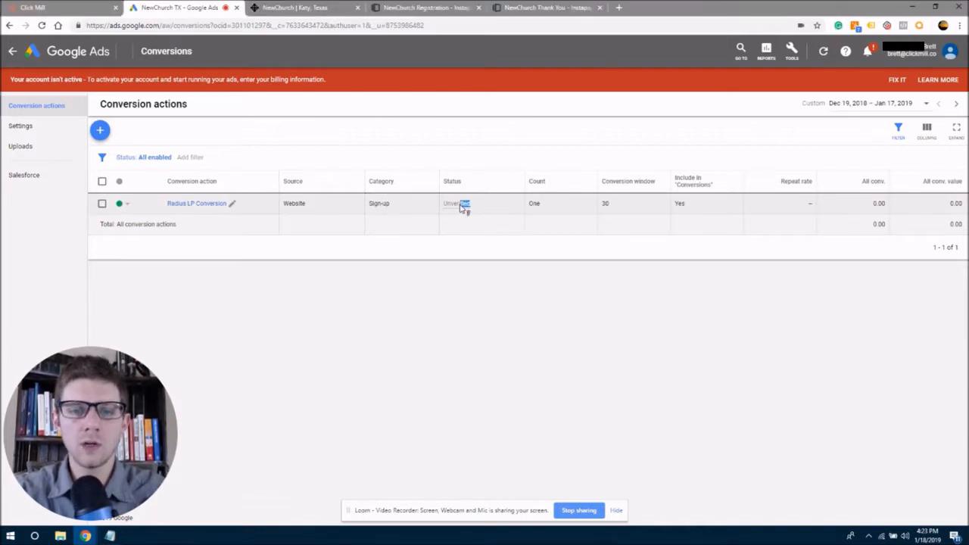
double_click(456, 203)
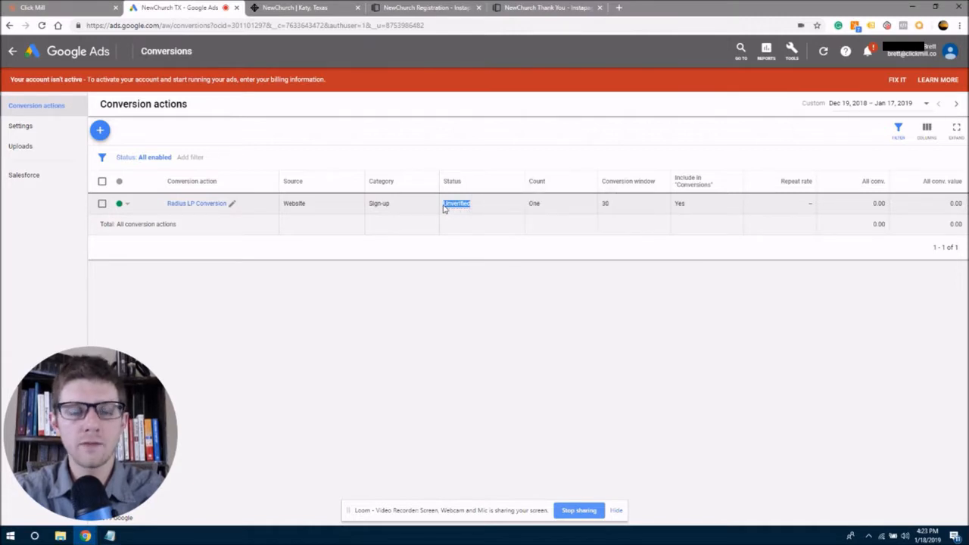
mouse_move(477, 333)
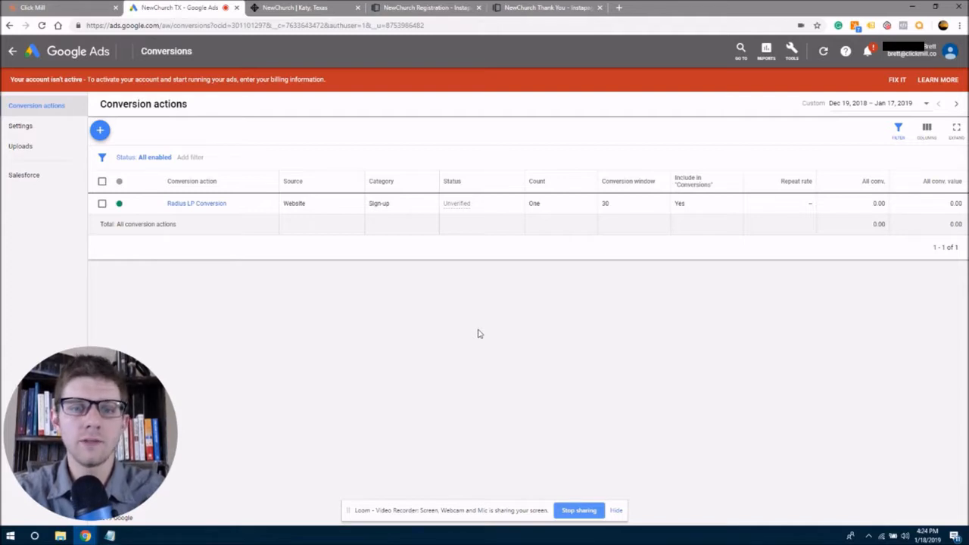
mouse_move(475, 317)
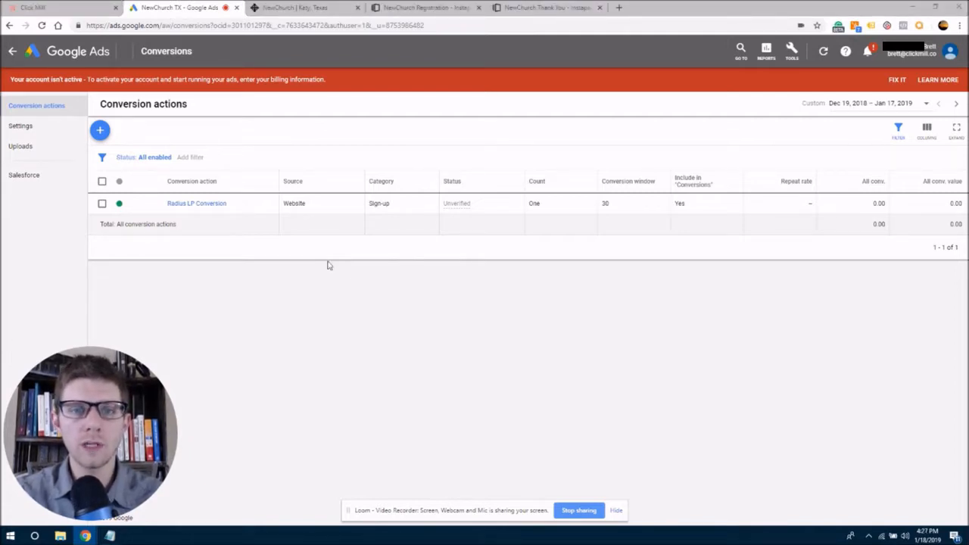
mouse_move(123, 53)
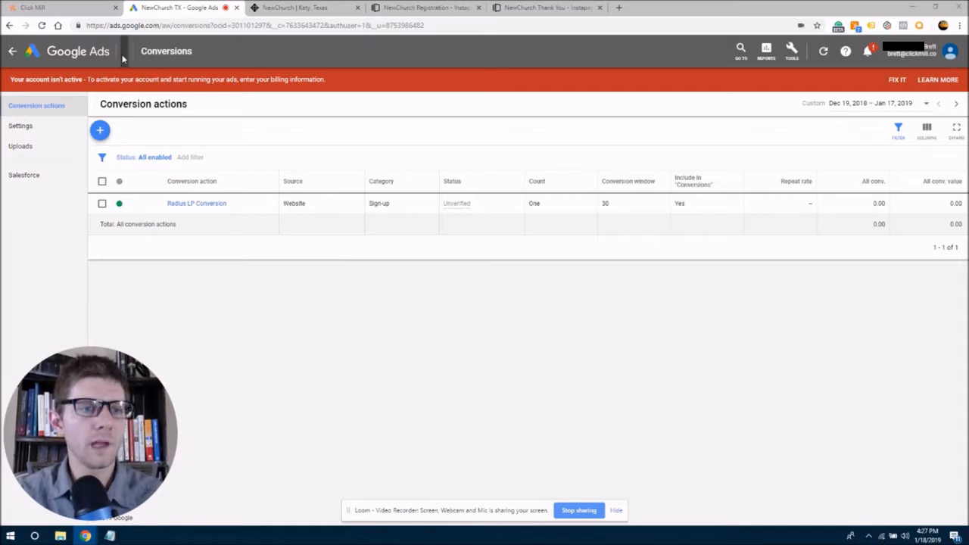
mouse_move(132, 94)
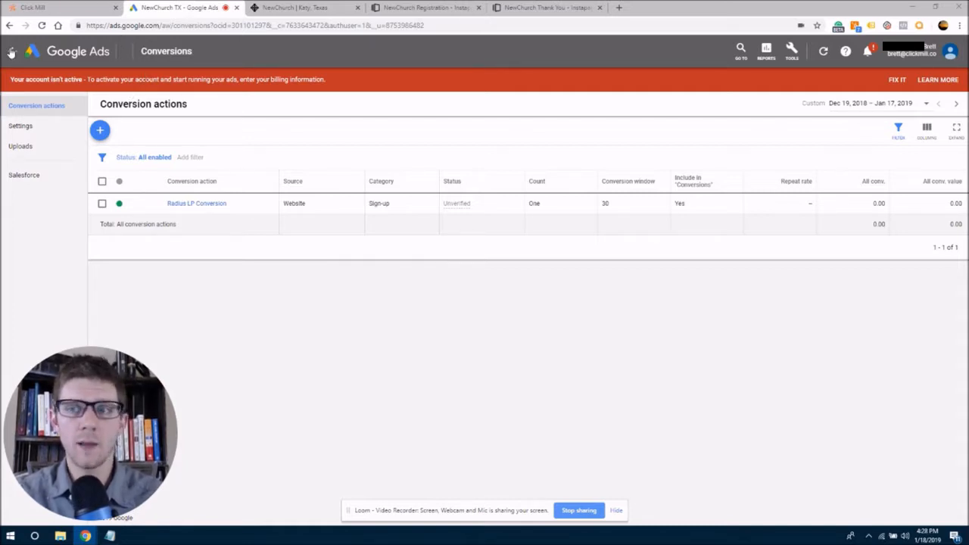
- Navigate from the campaigns overview to the Church Near Me campaign's settings page
left_click(14, 51)
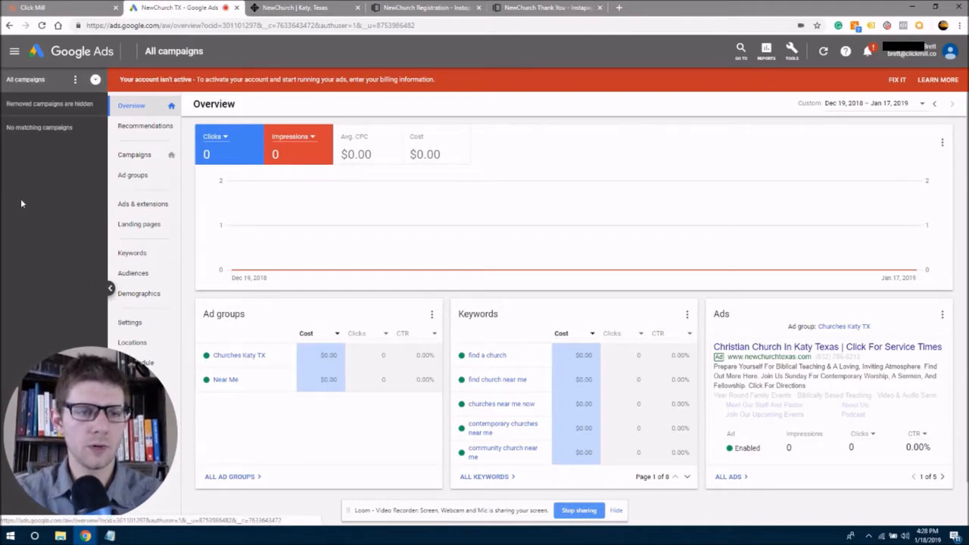
left_click(226, 379)
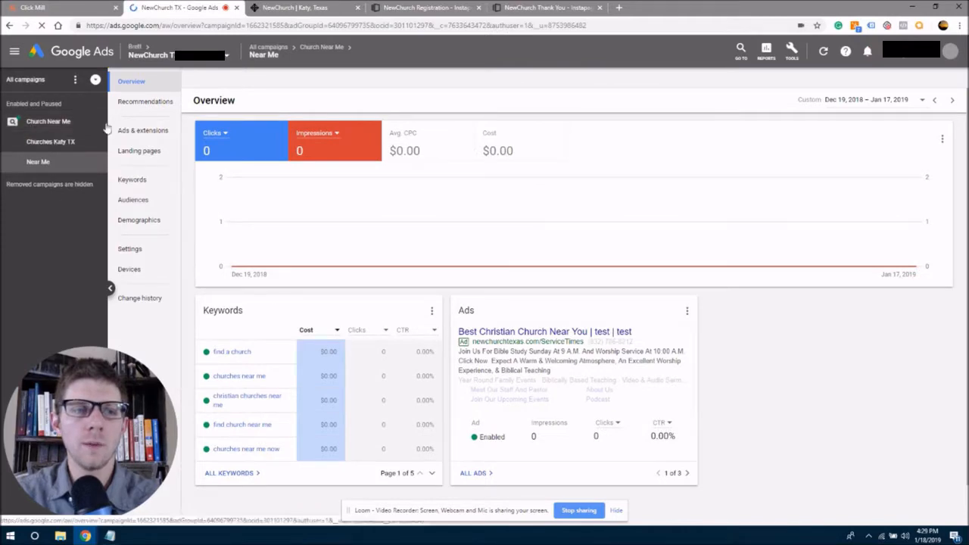
left_click(47, 121)
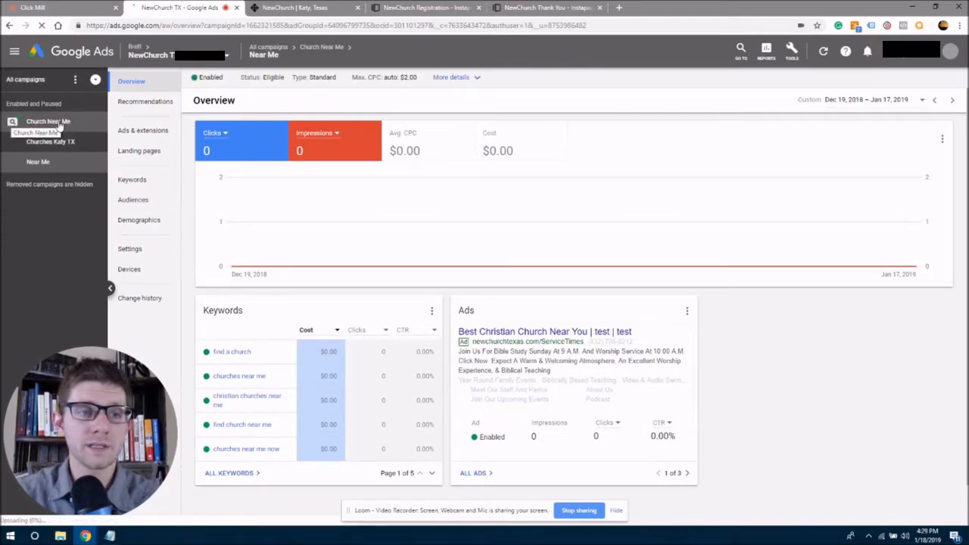
left_click(48, 121)
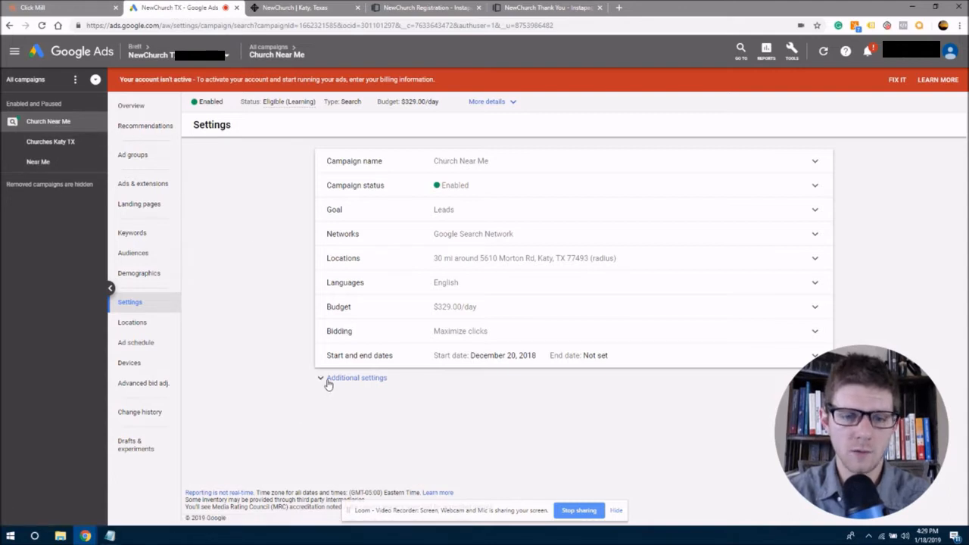
- Change the campaign's bid strategy focus to Conversions and save it as Maximize conversions
left_click(355, 377)
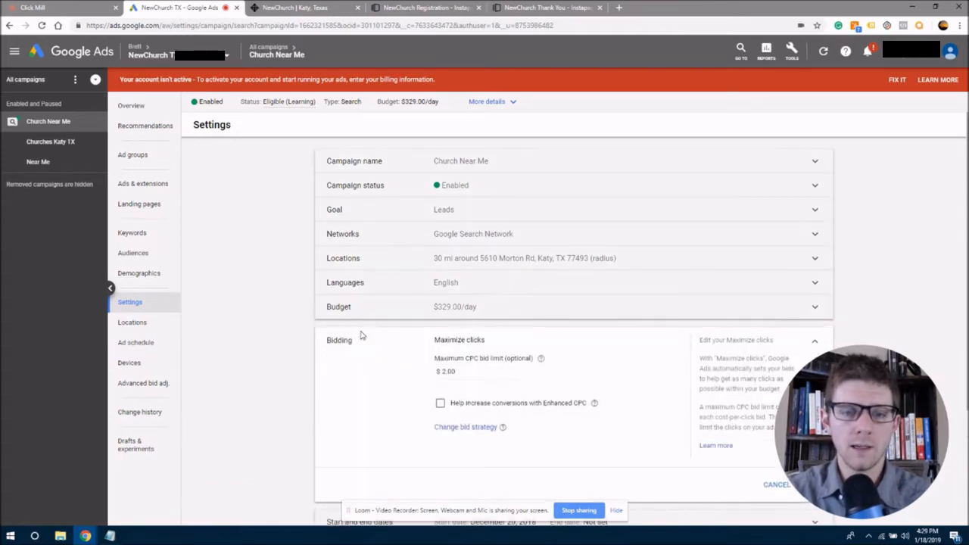
scroll("down", 3)
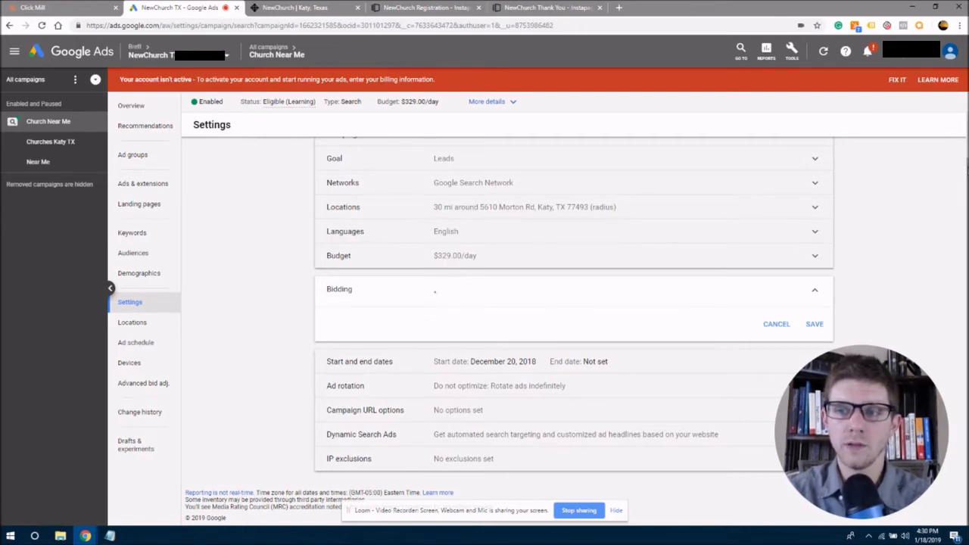
left_click(572, 289)
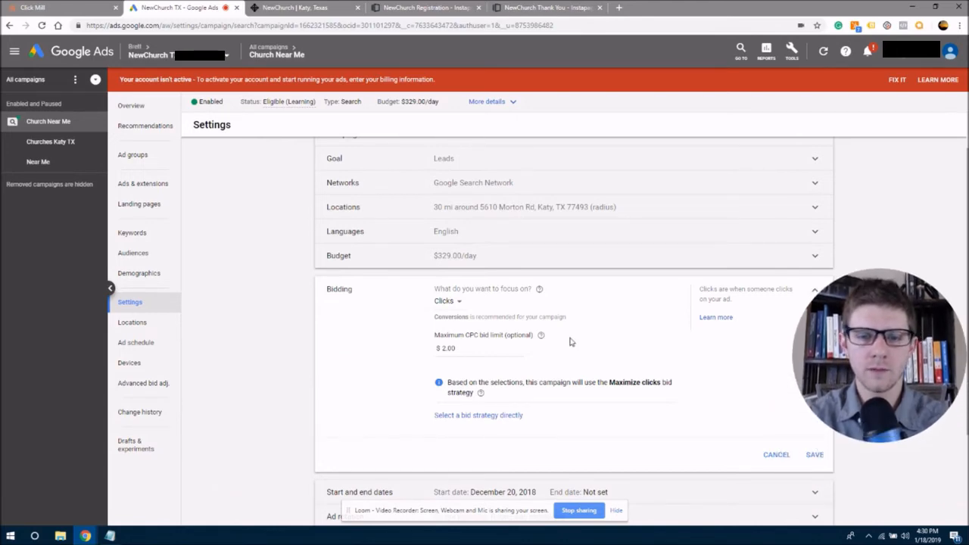
left_click(448, 300)
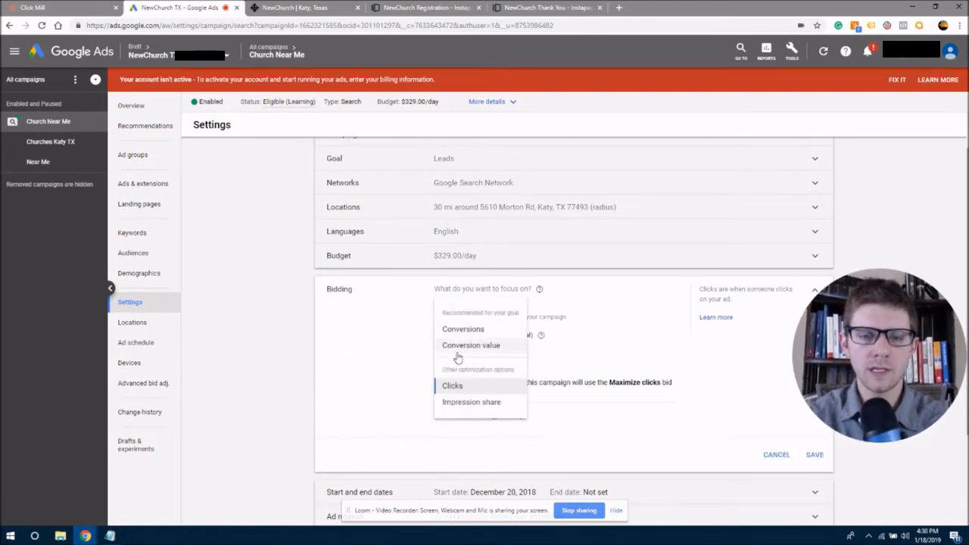
left_click(462, 329)
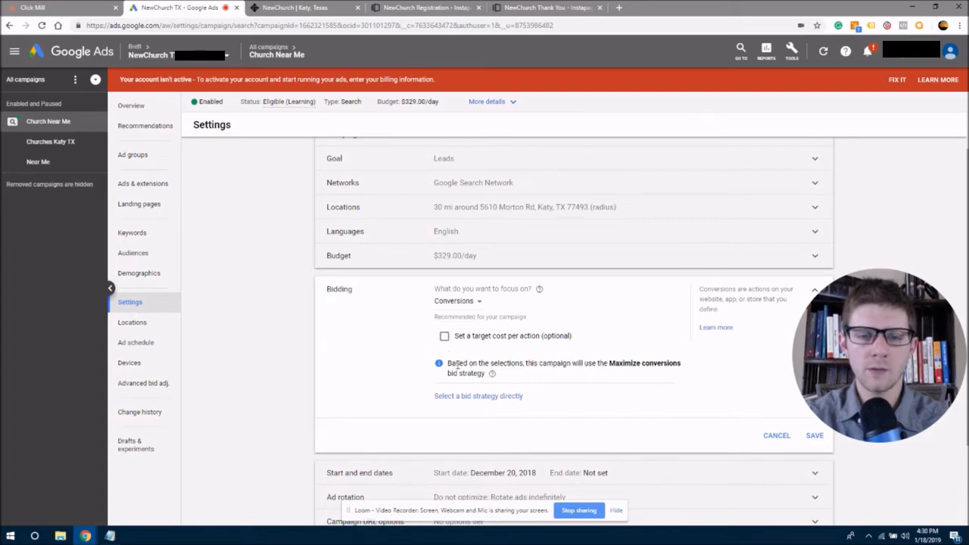
mouse_move(562, 355)
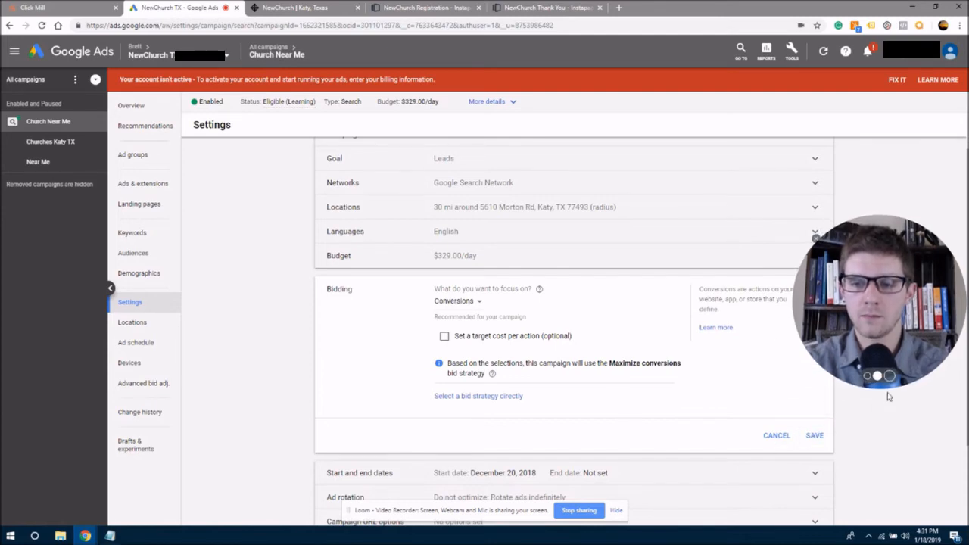
left_click(815, 435)
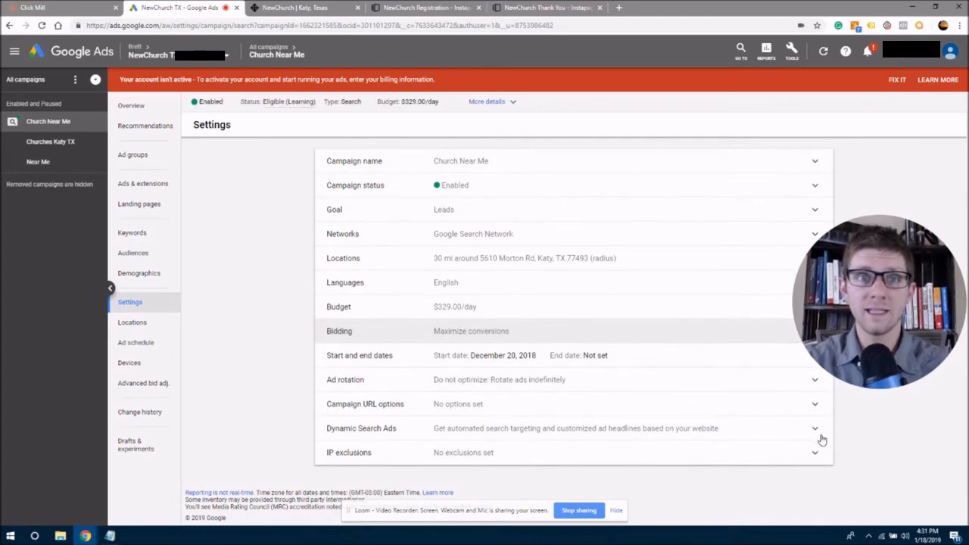
mouse_move(591, 327)
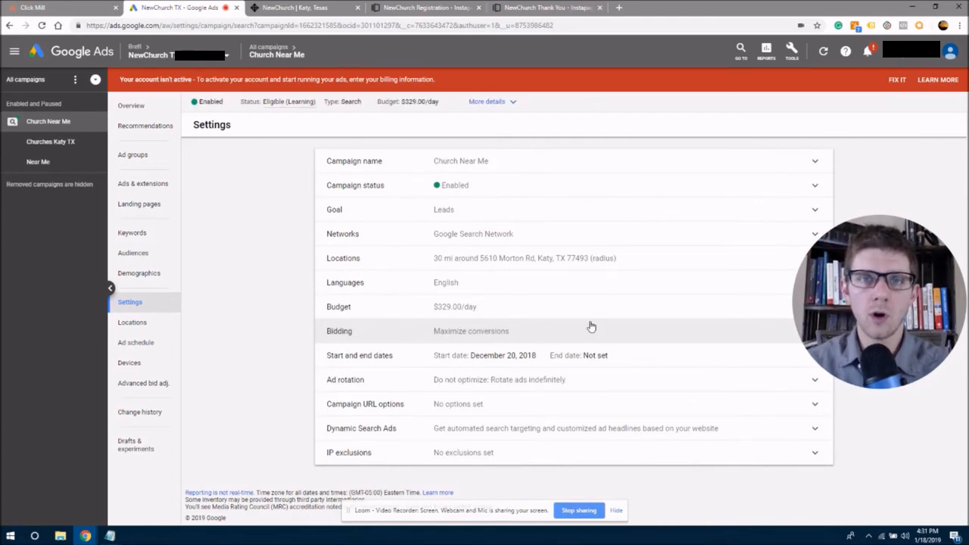